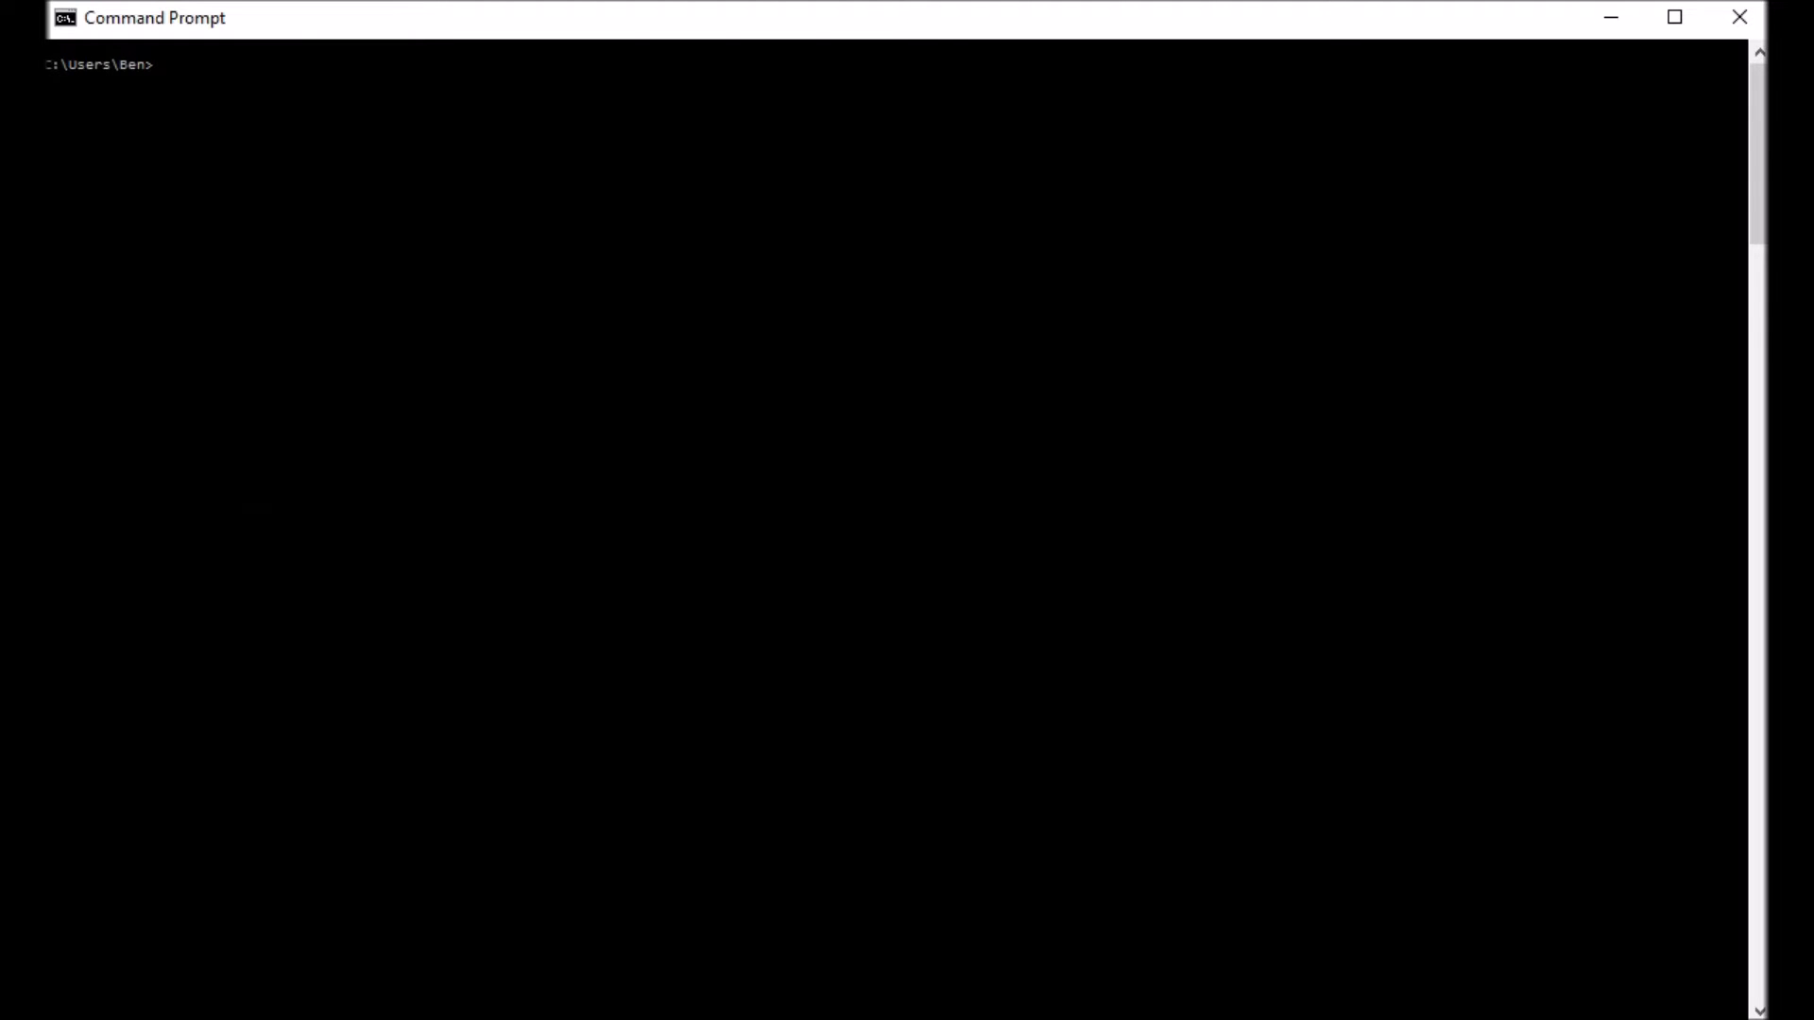
Run ipconfig to show the computer's network configuration.
text(ipconfig)
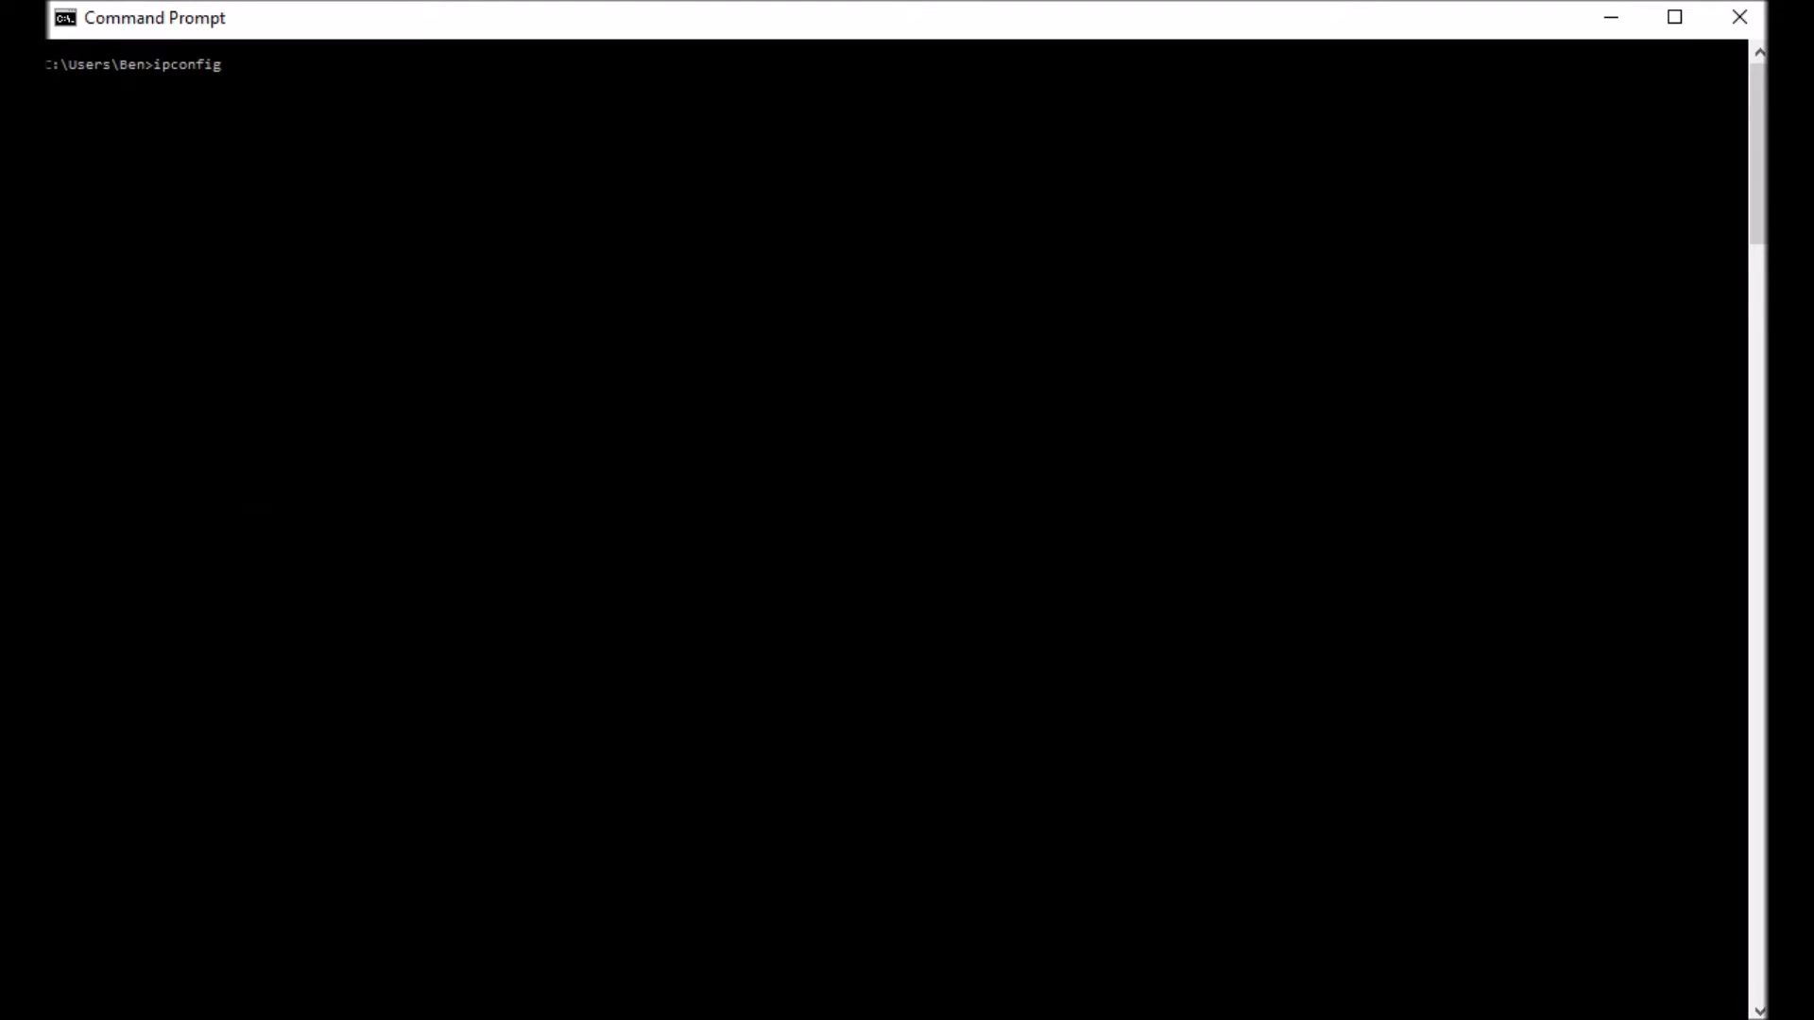
key(Return)
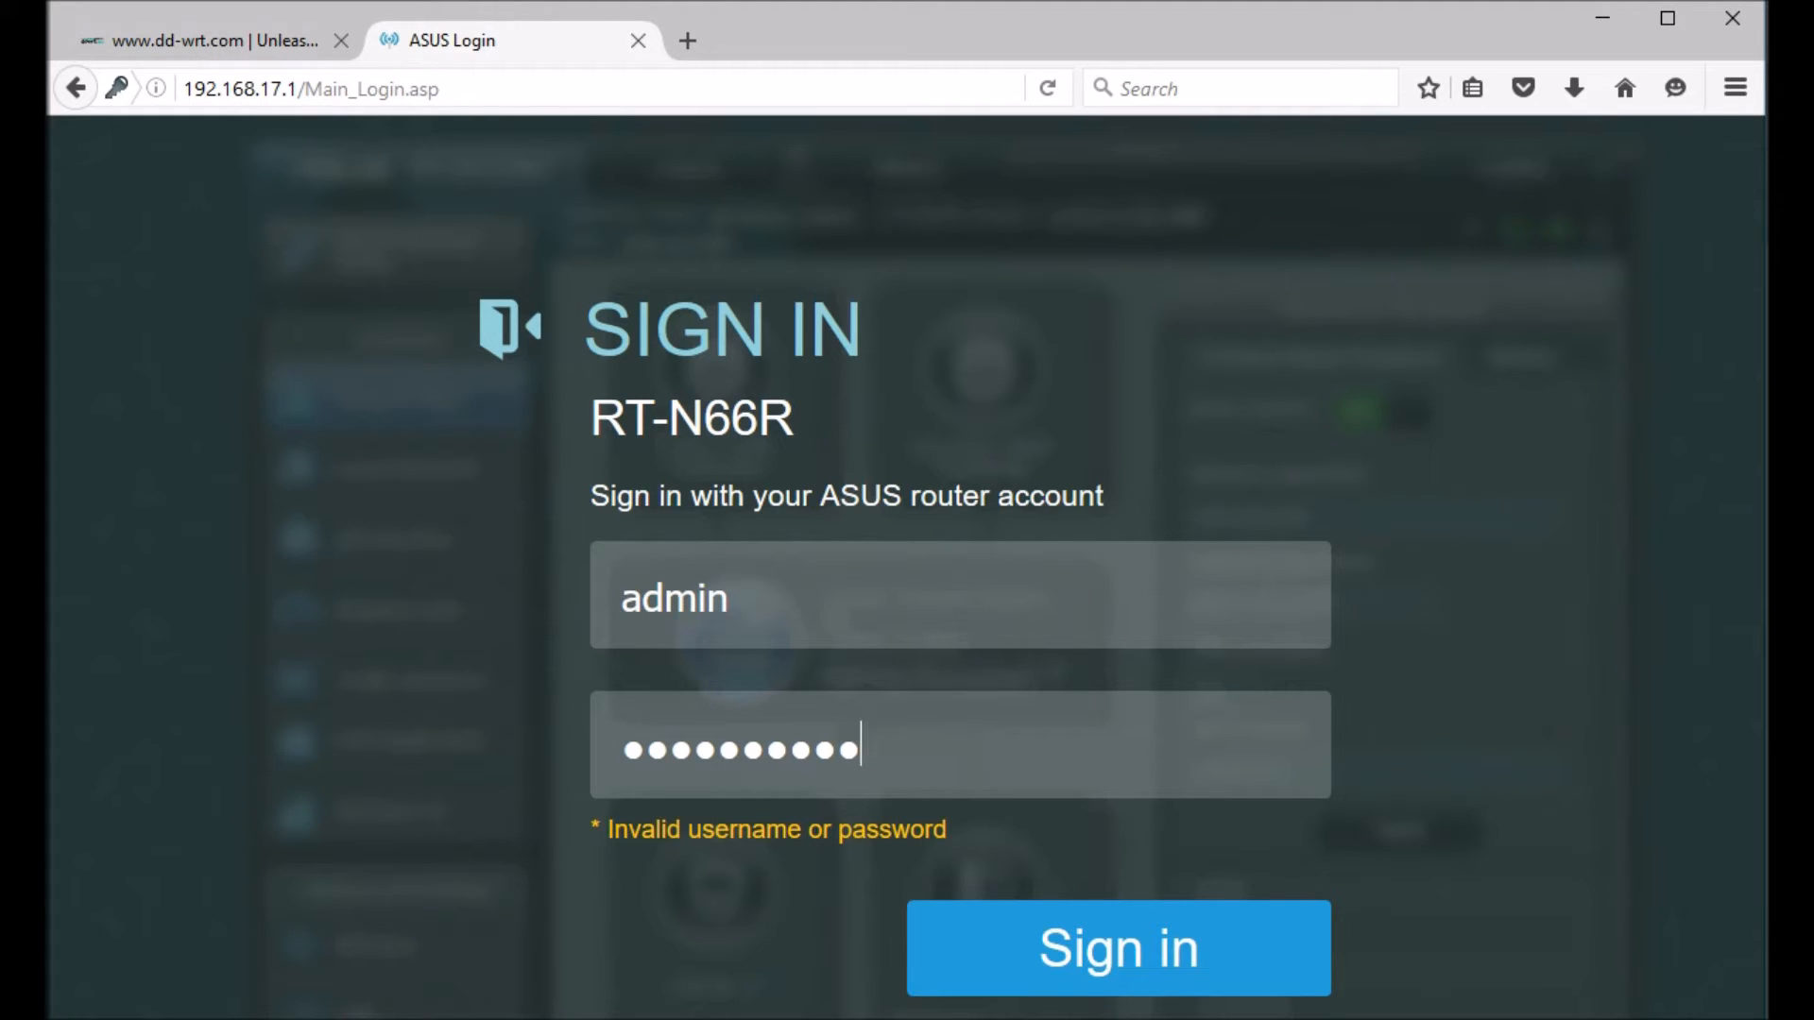
Sign in to the RT-N66R admin page, review the Network Map, and return to dd-wrt.com.
click(1117, 948)
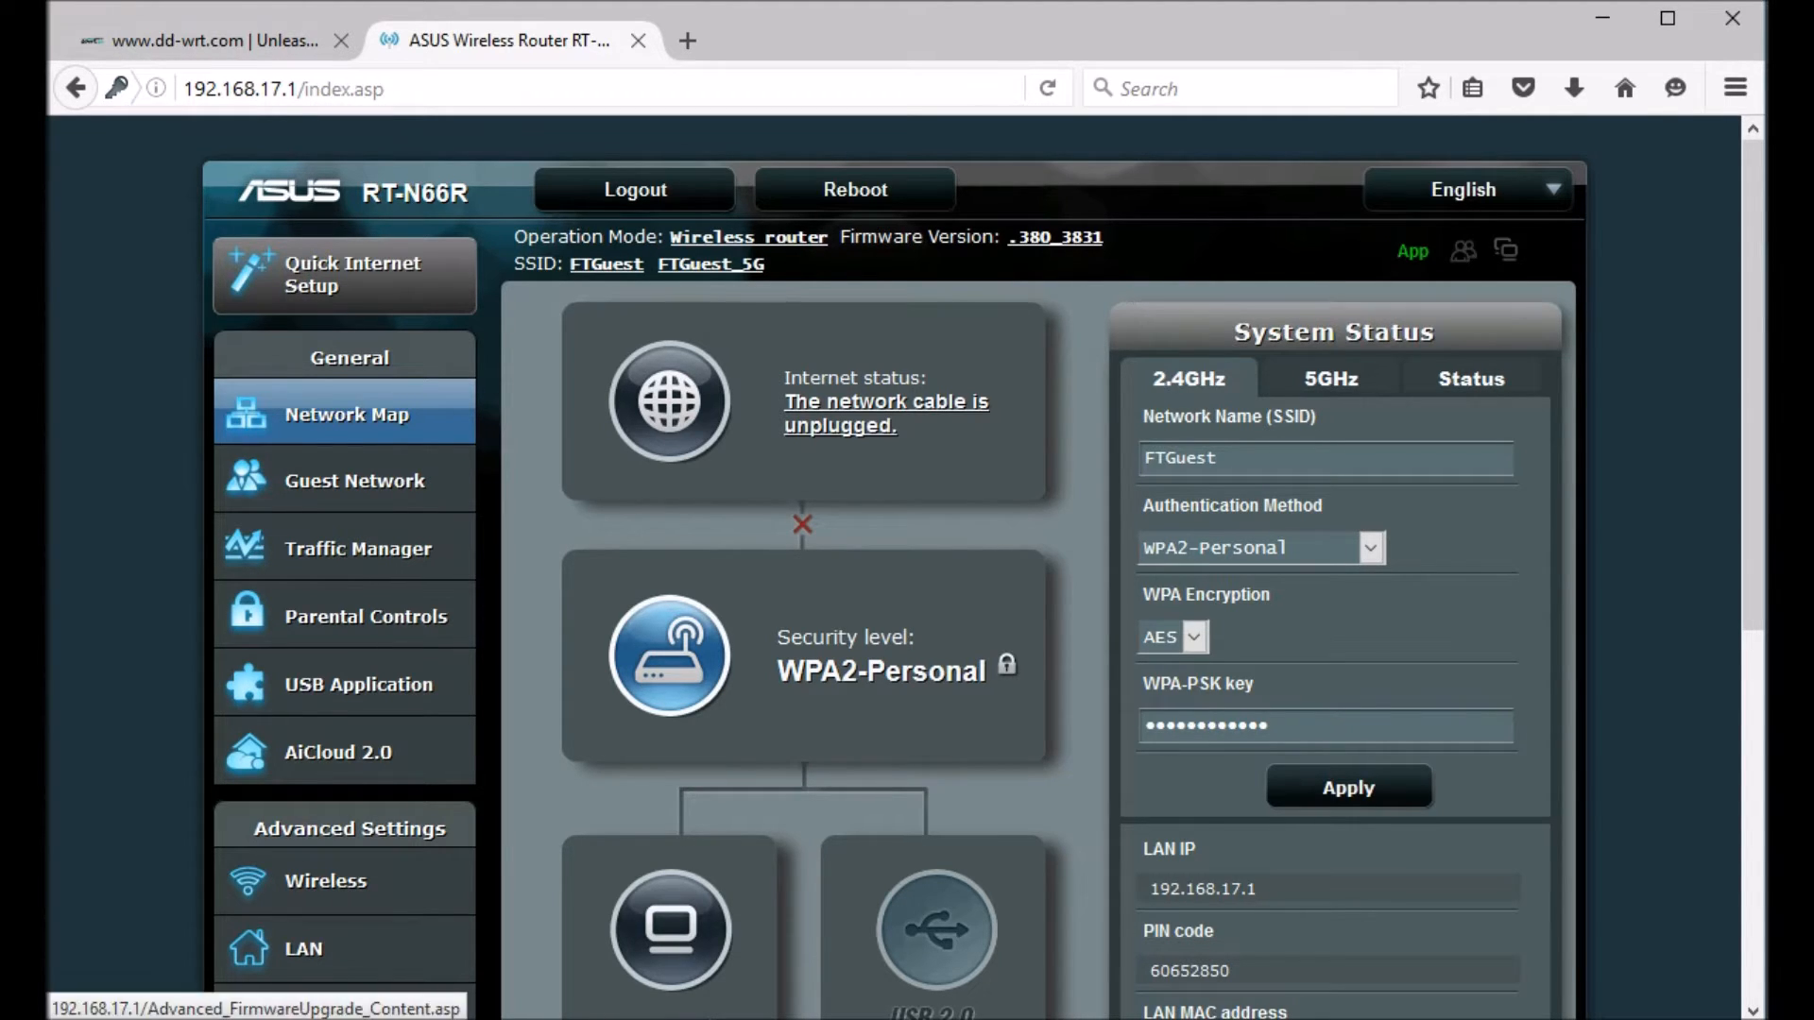
scroll(down, 3)
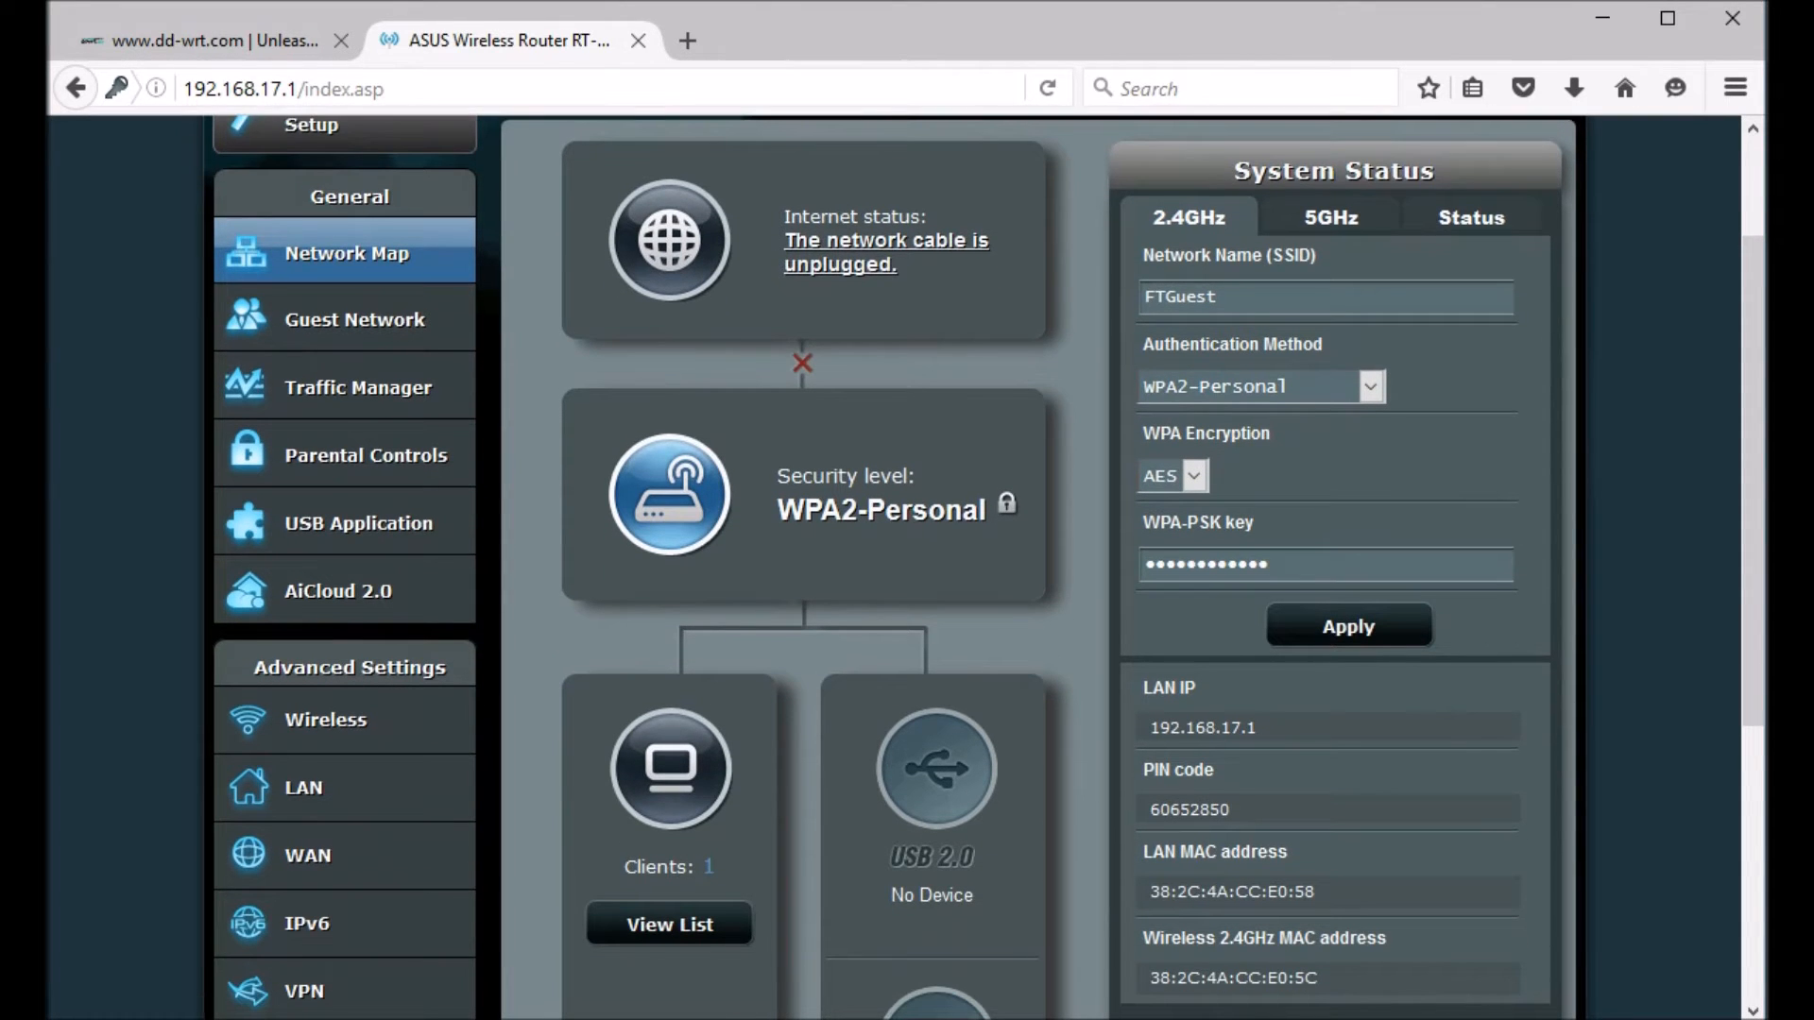
scroll(down, 3)
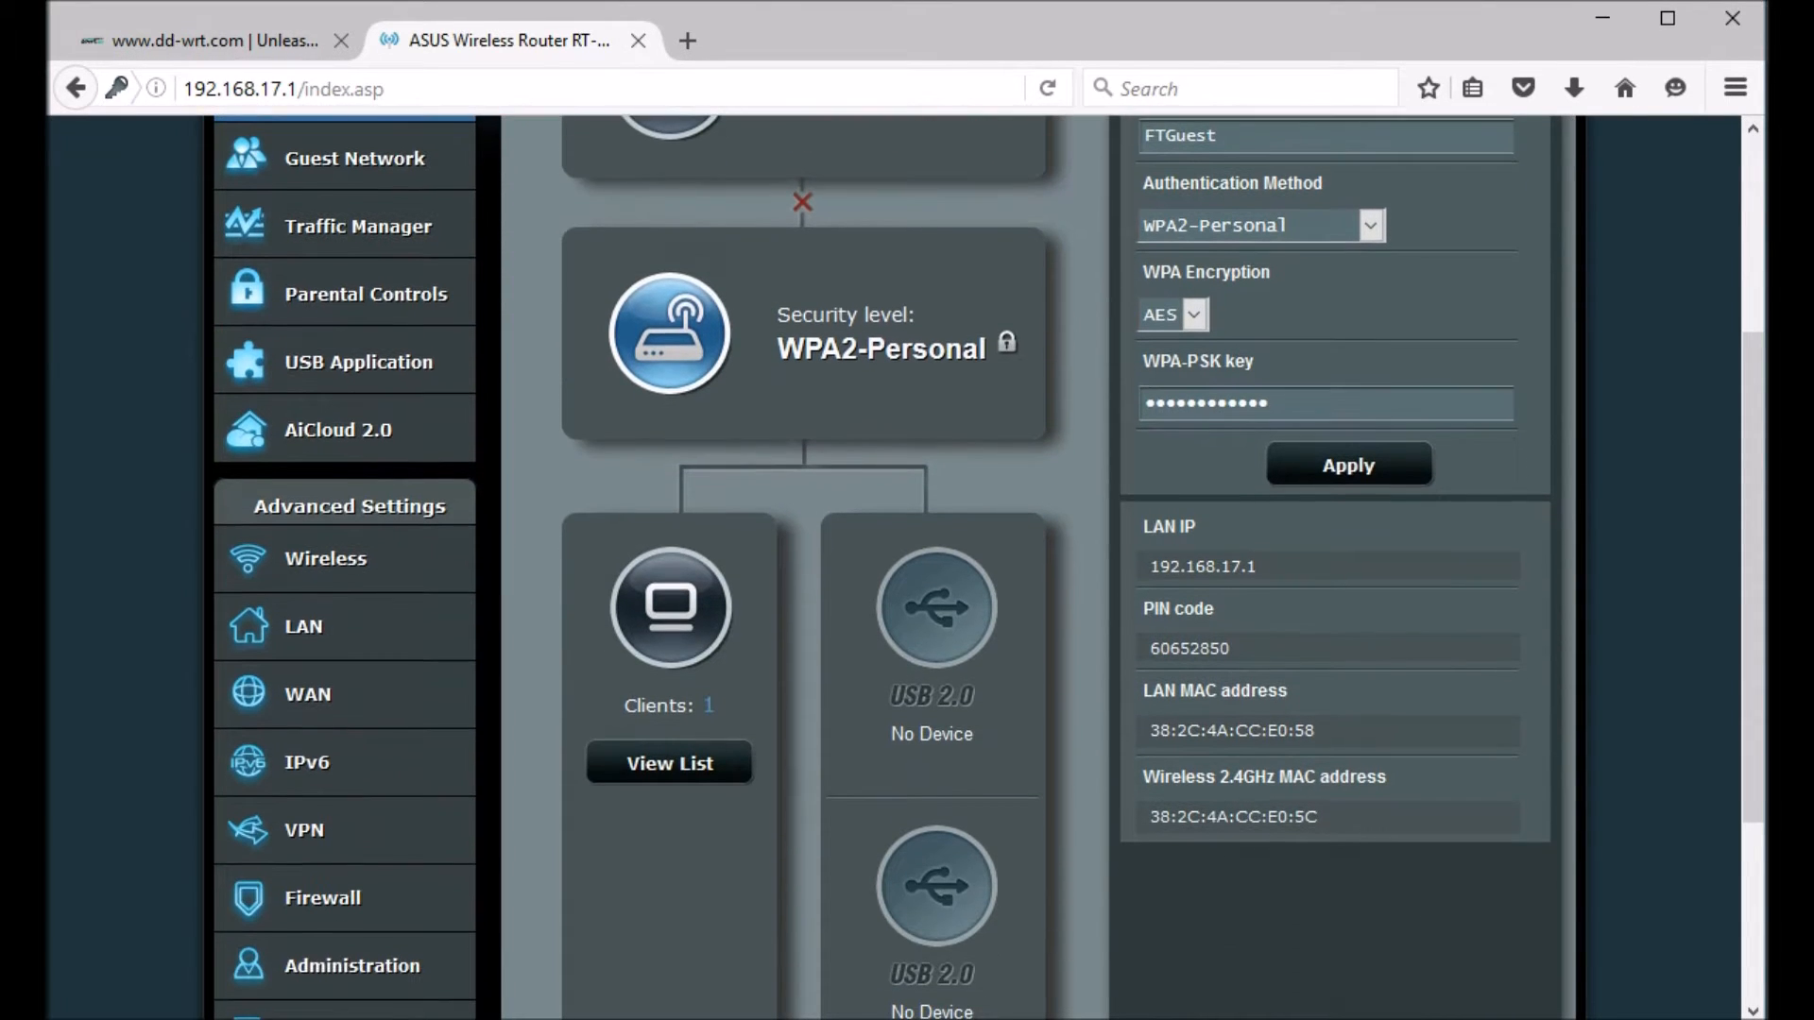
scroll(up, 3)
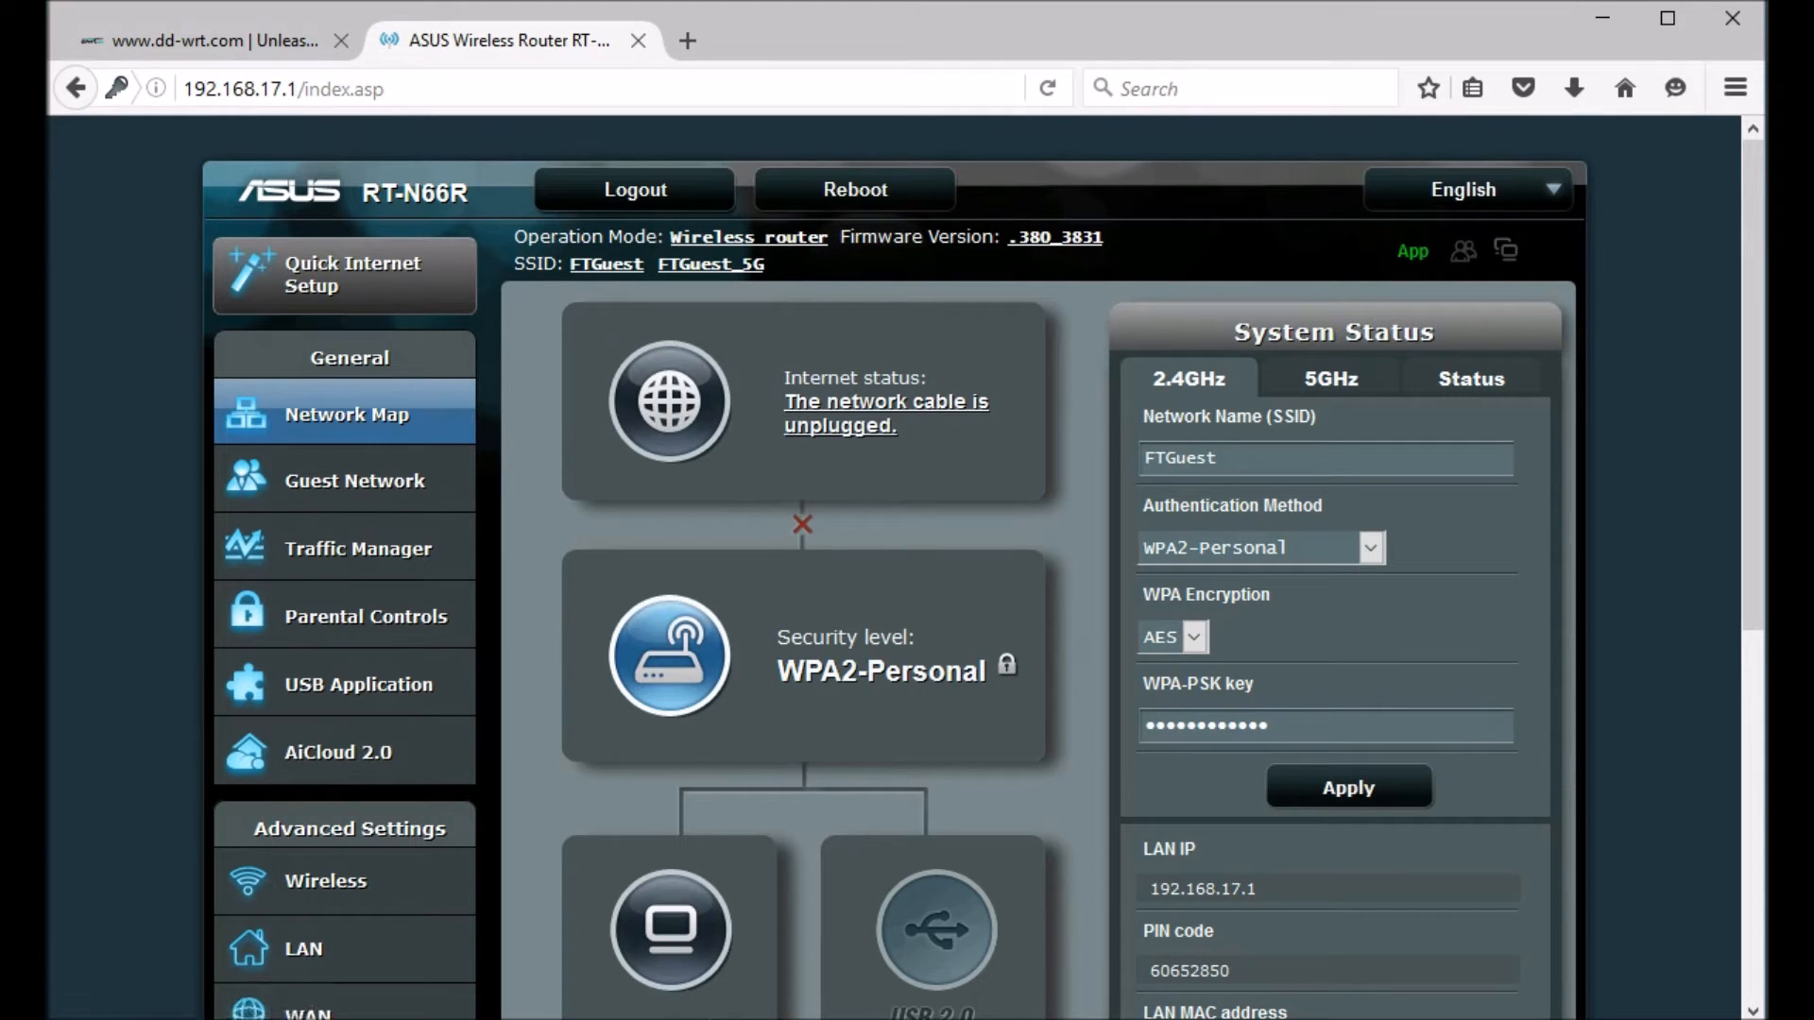
click(208, 41)
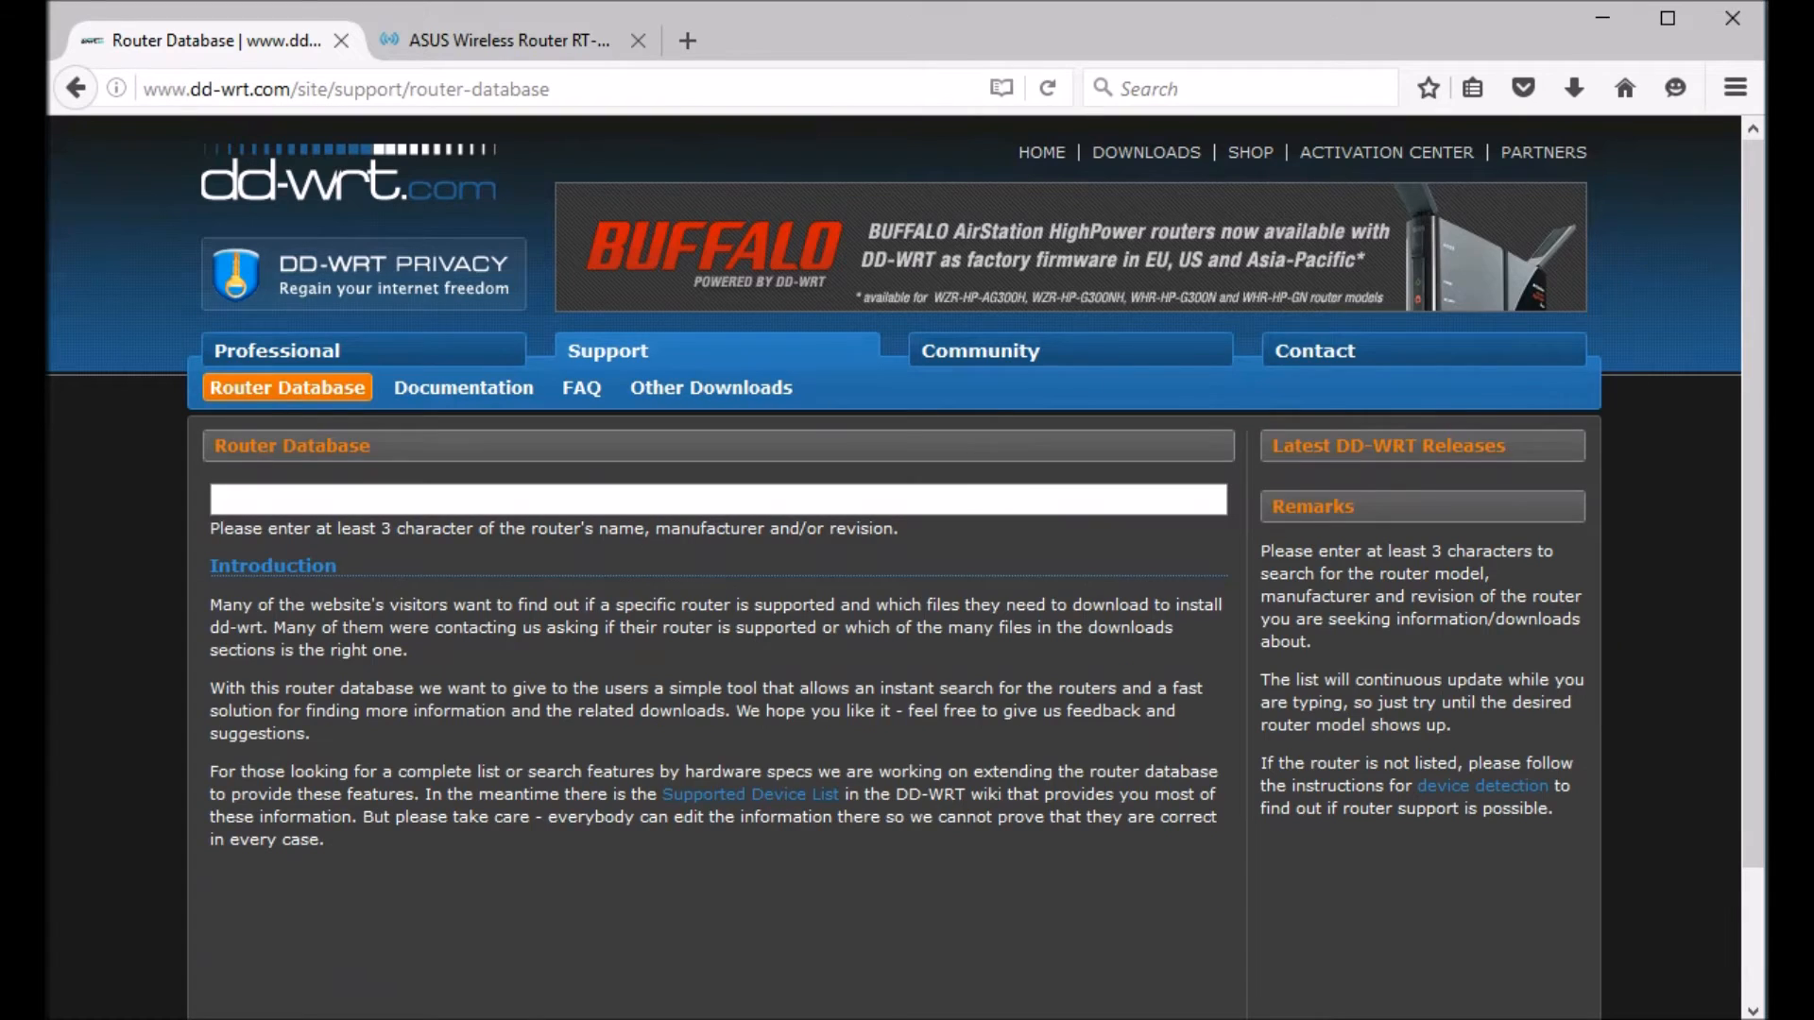
Search the router database for 'asus rt-n66' and save the RT-N66U initial-flash .trx file.
text(asus)
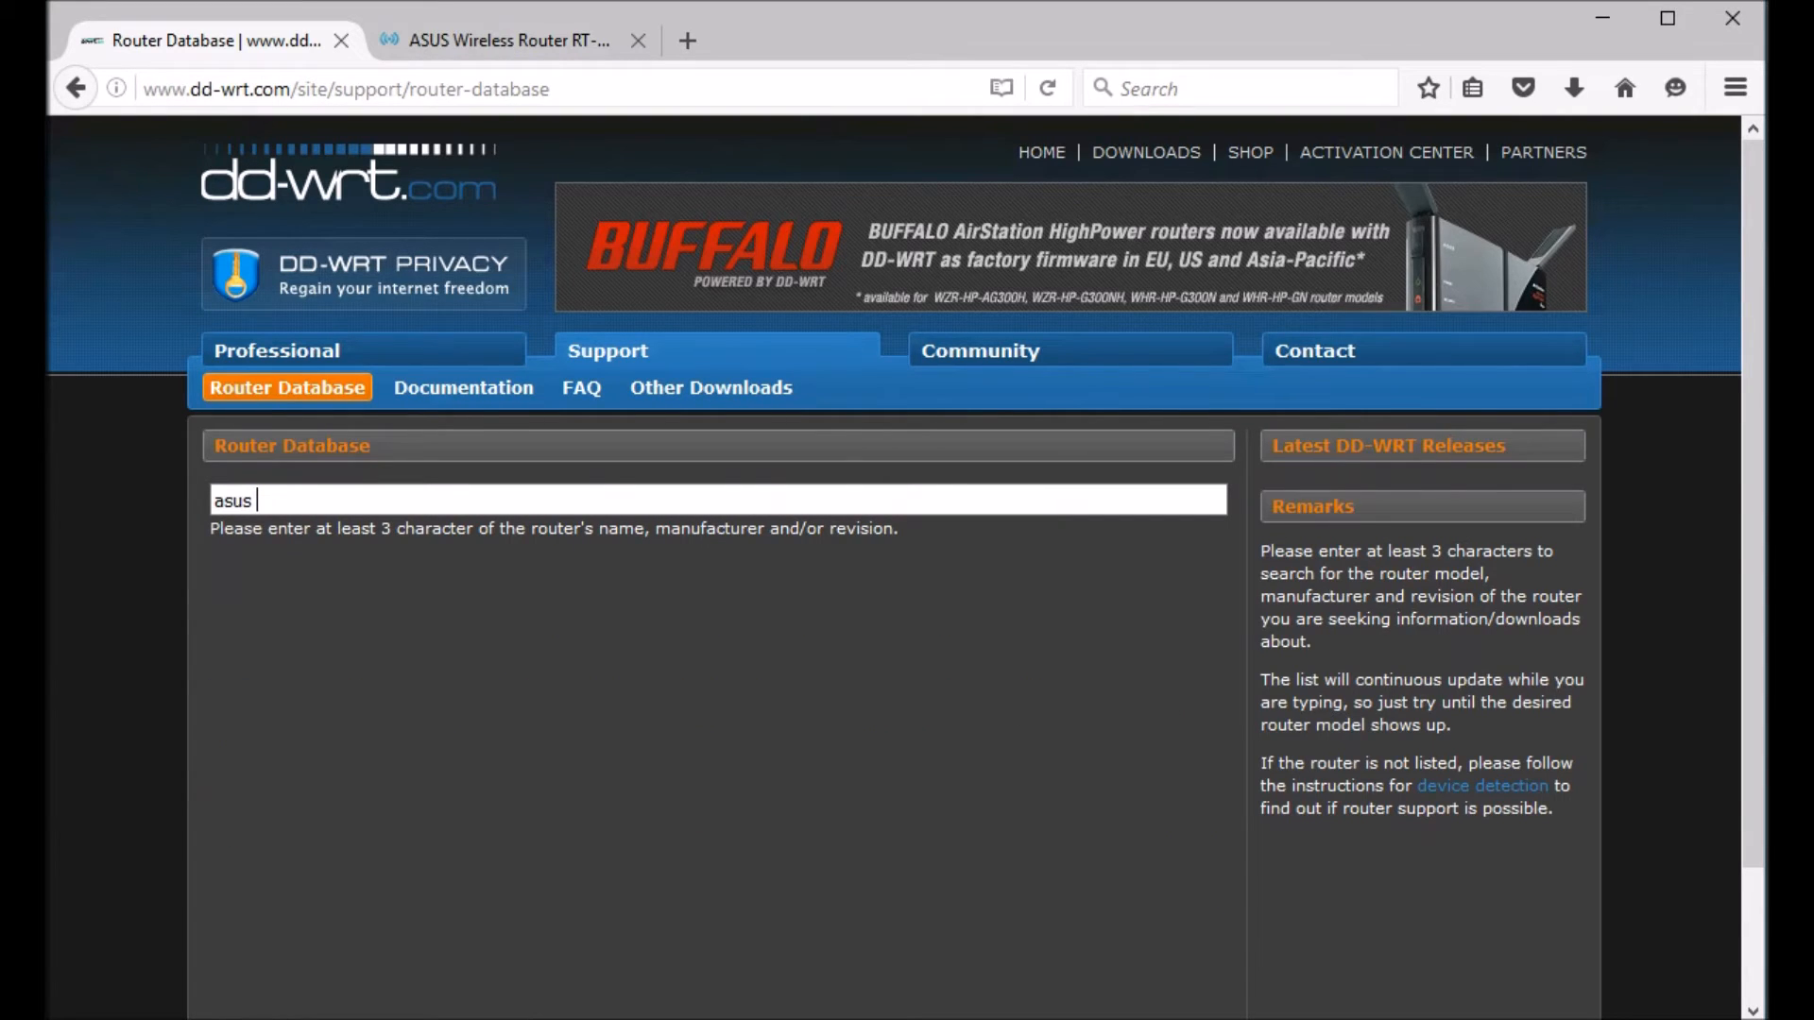
text(rt-n)
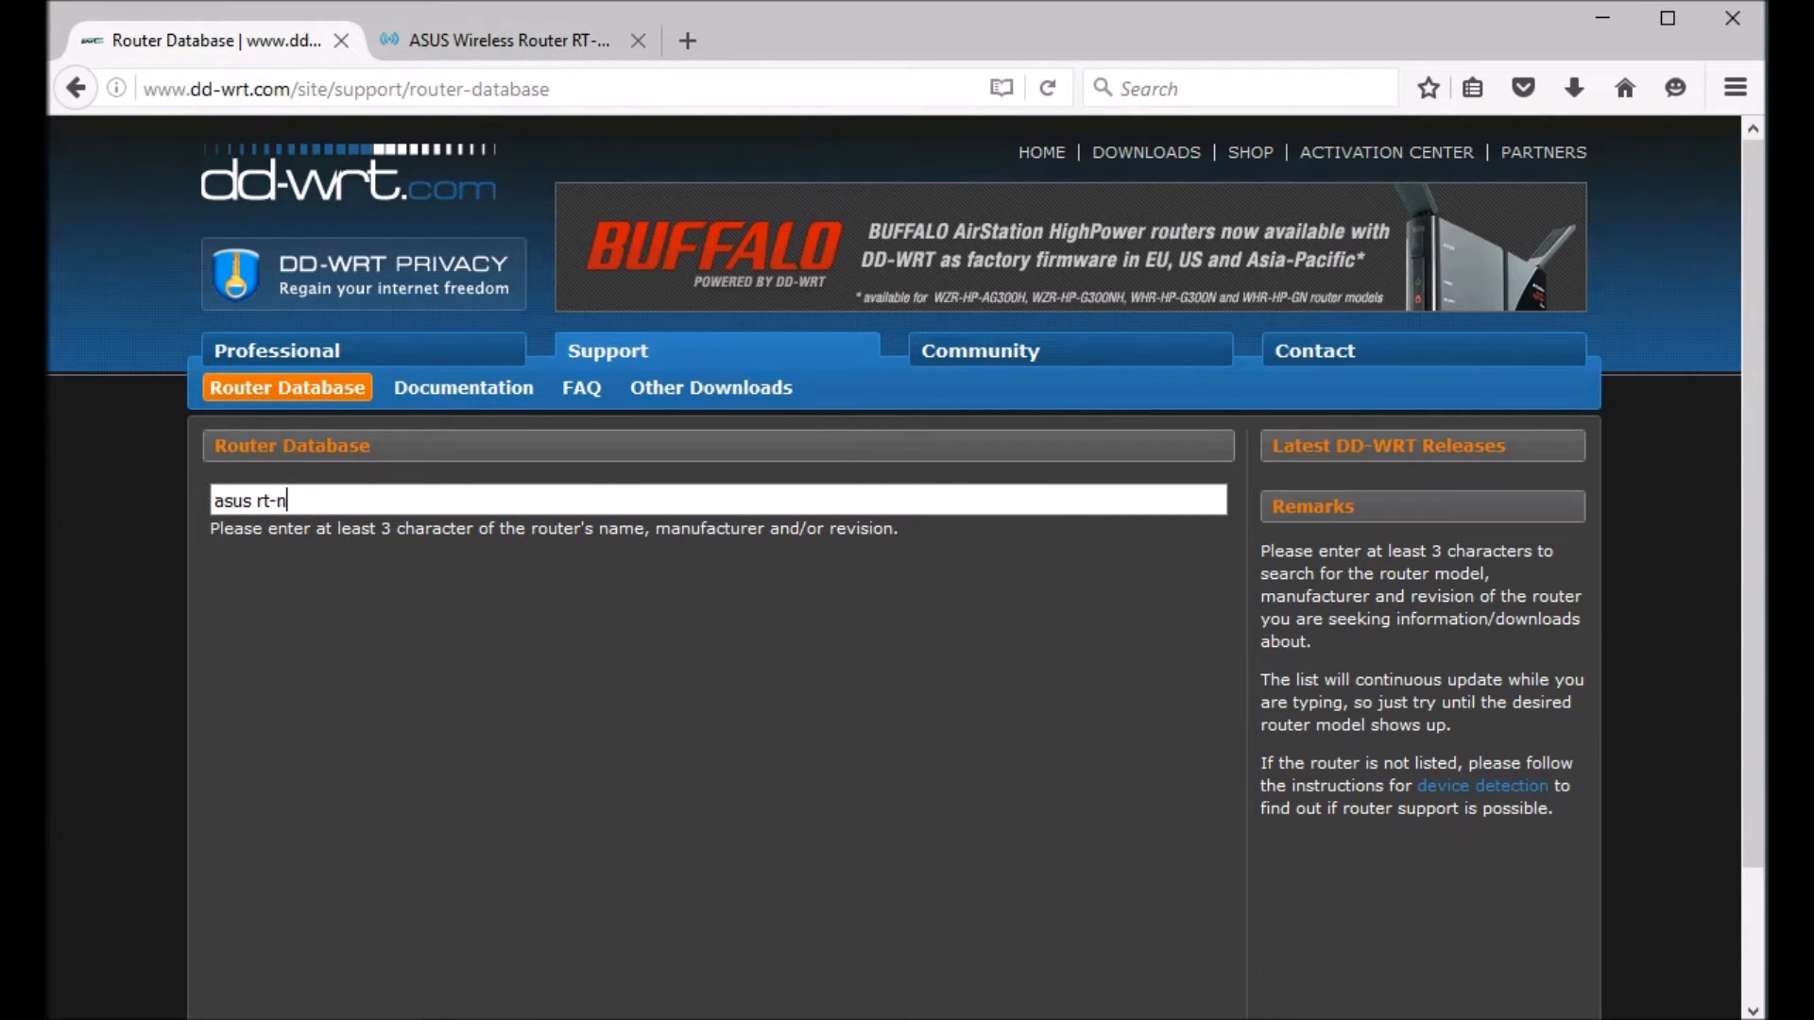
text(66)
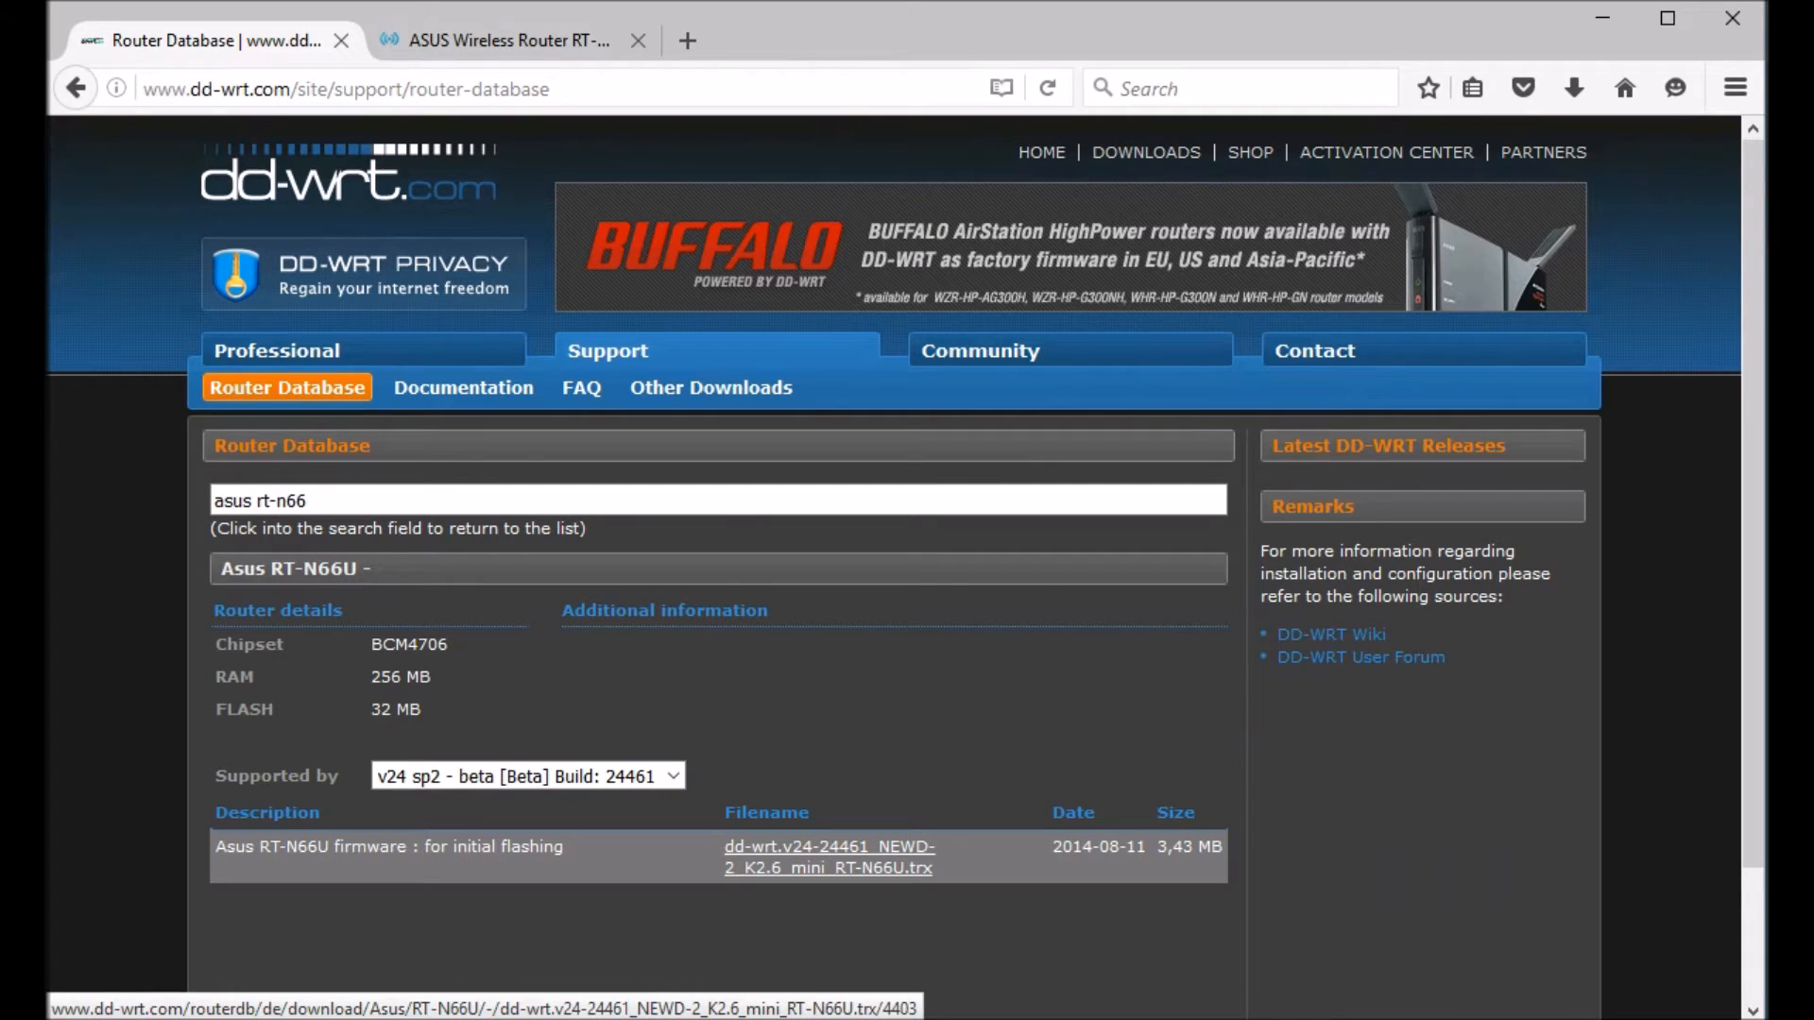
mouse_move(829, 856)
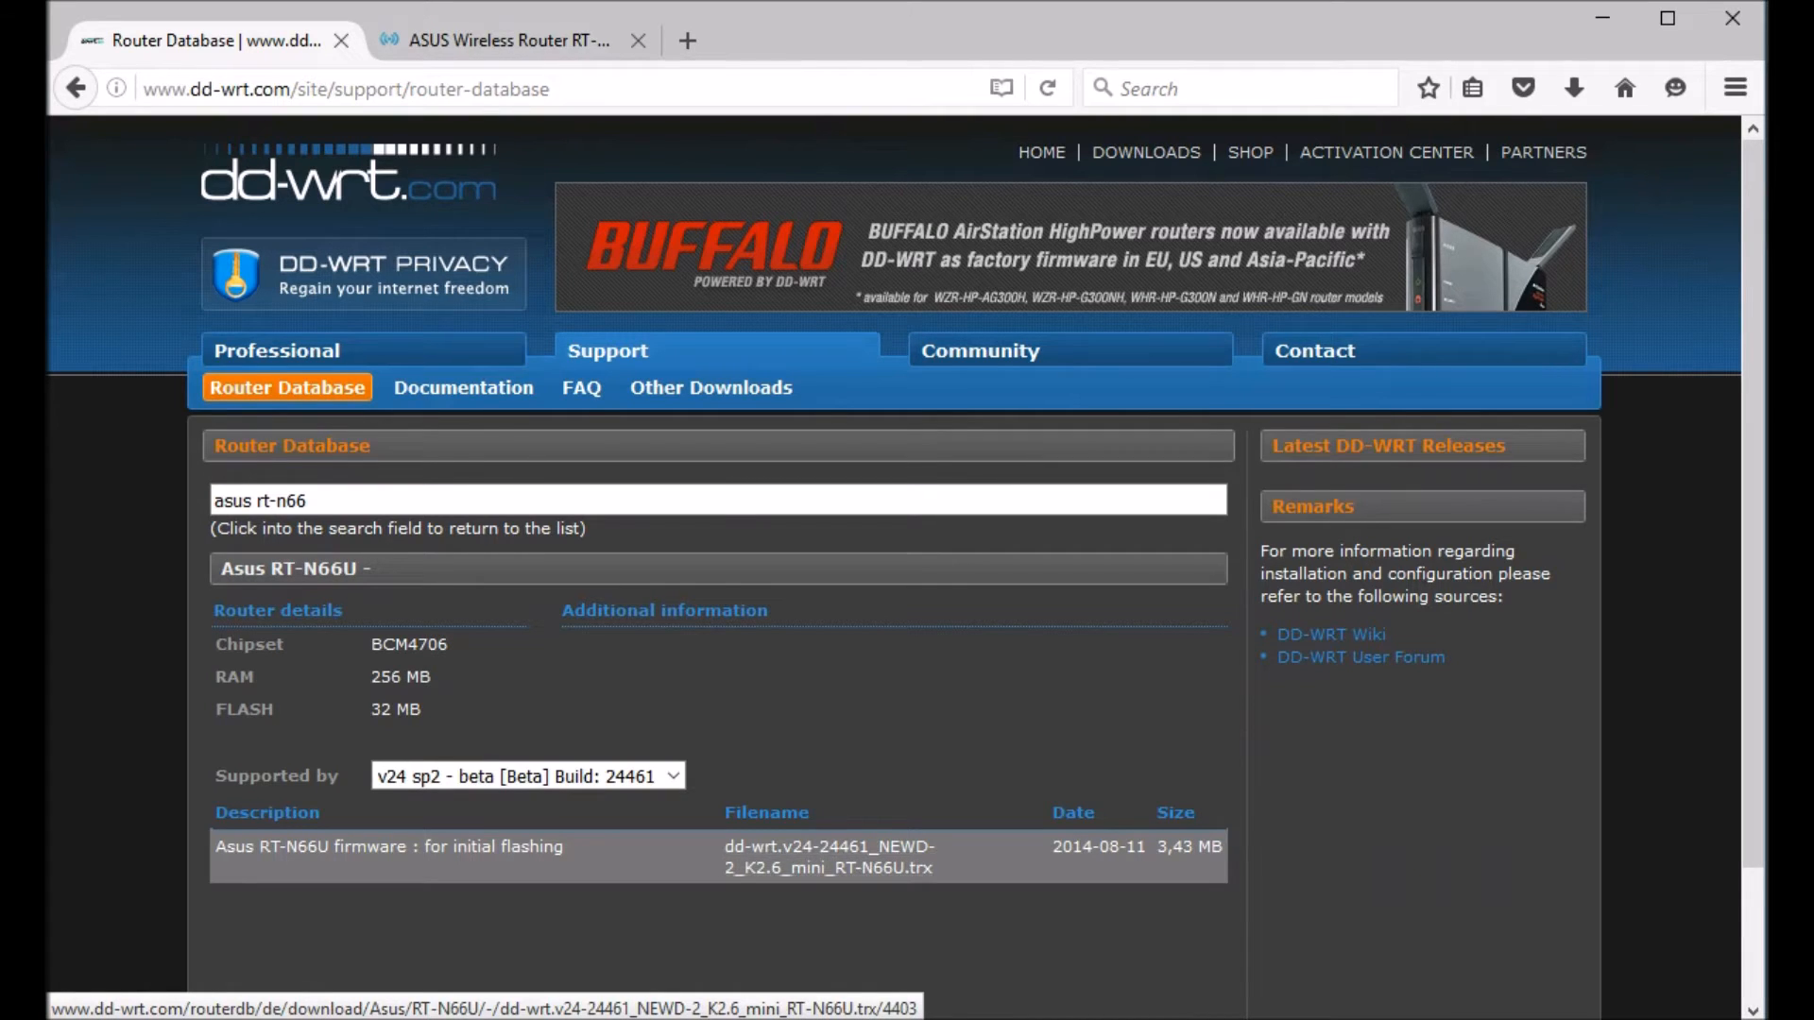
click(828, 857)
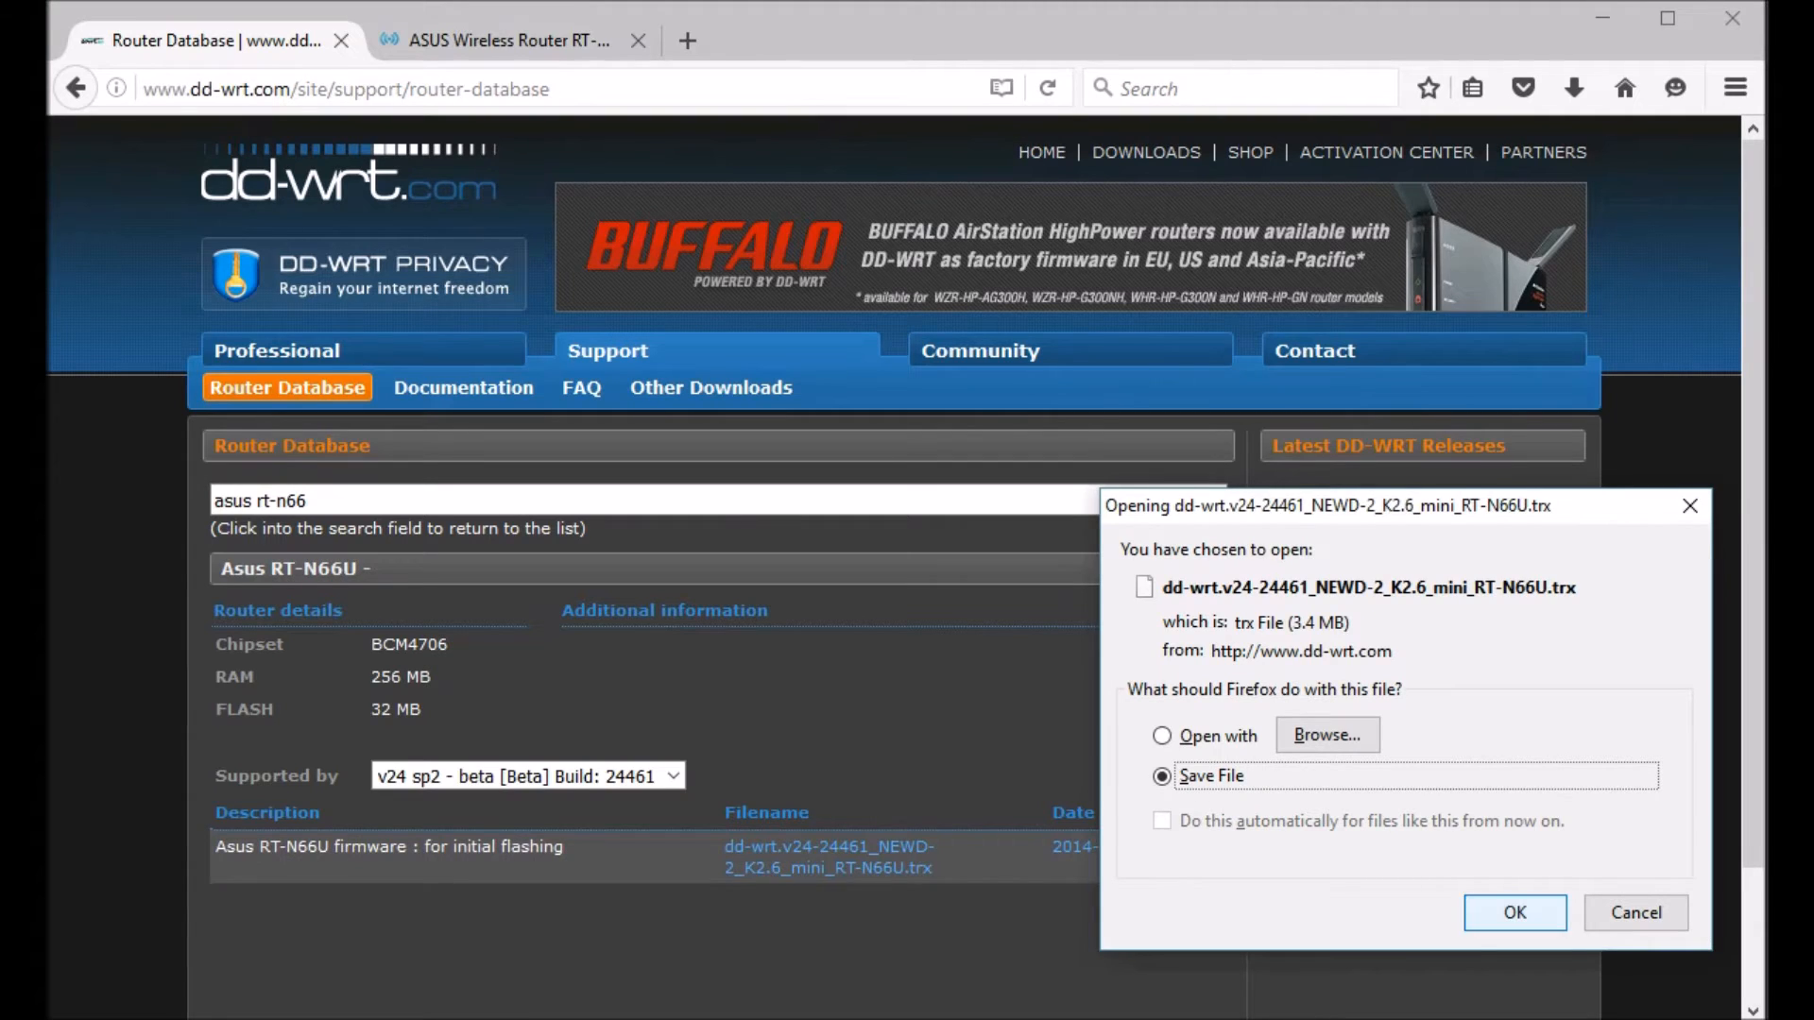
click(1514, 911)
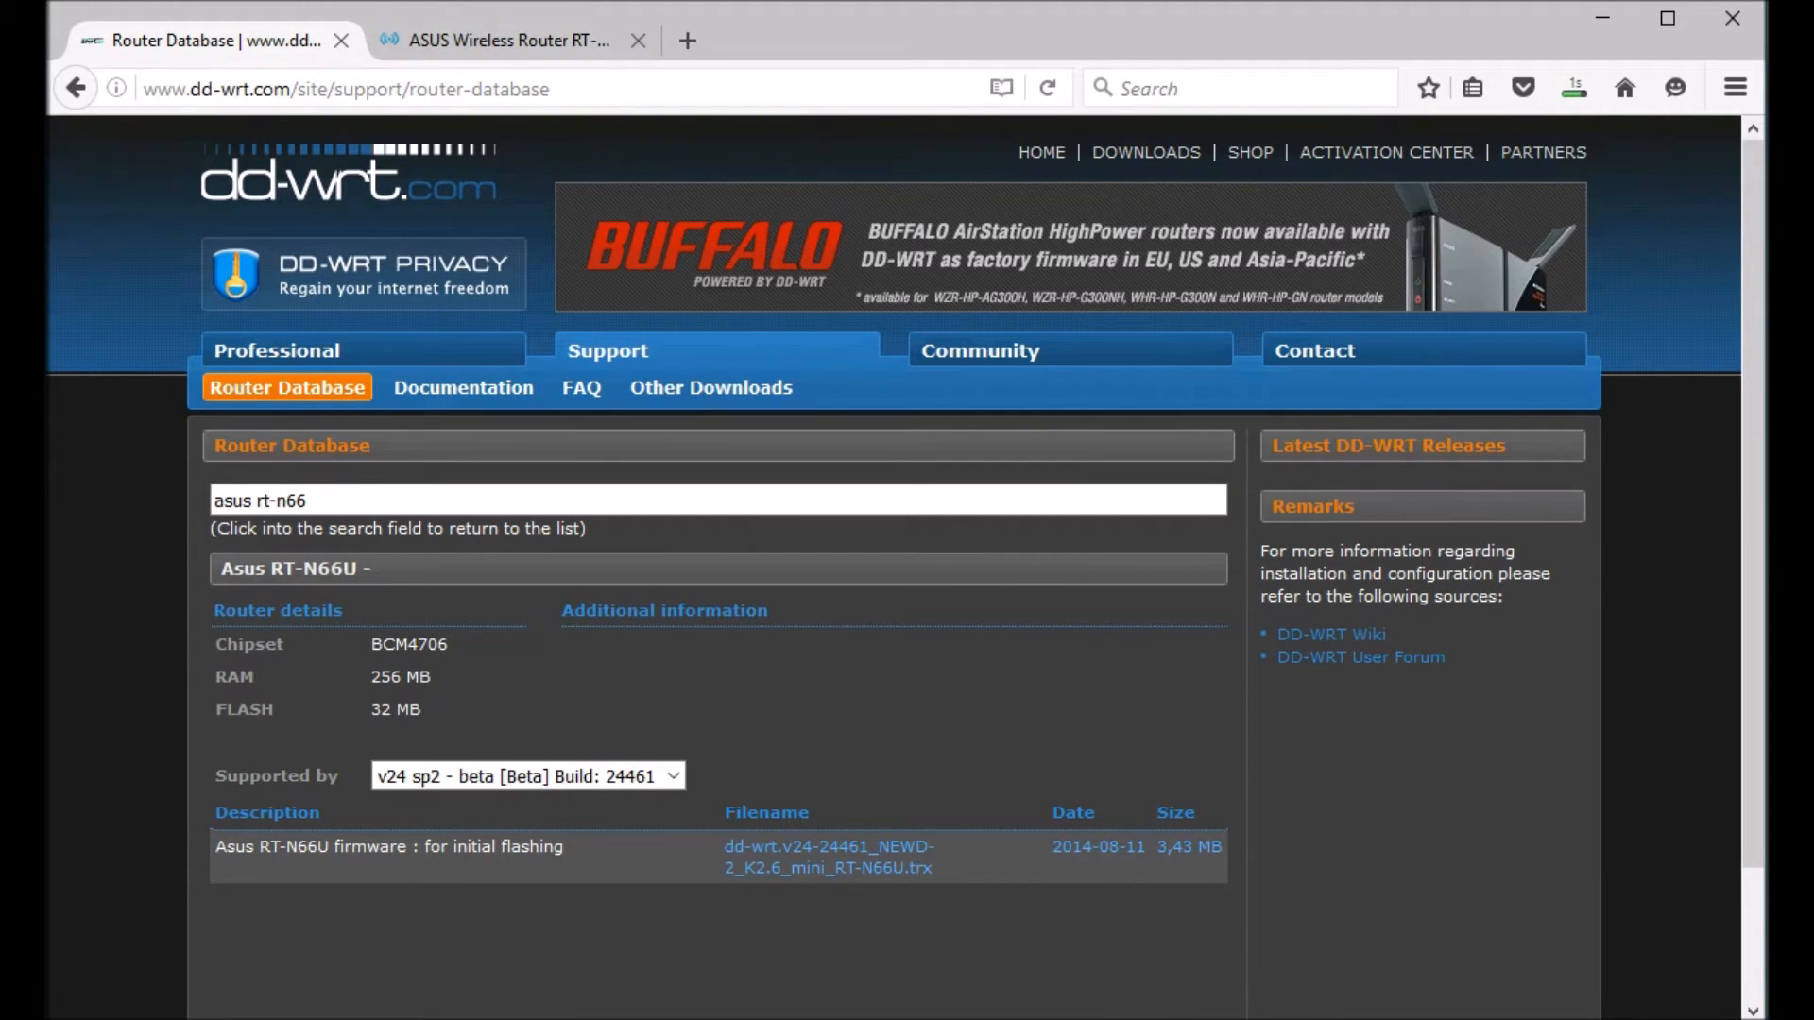
click(828, 847)
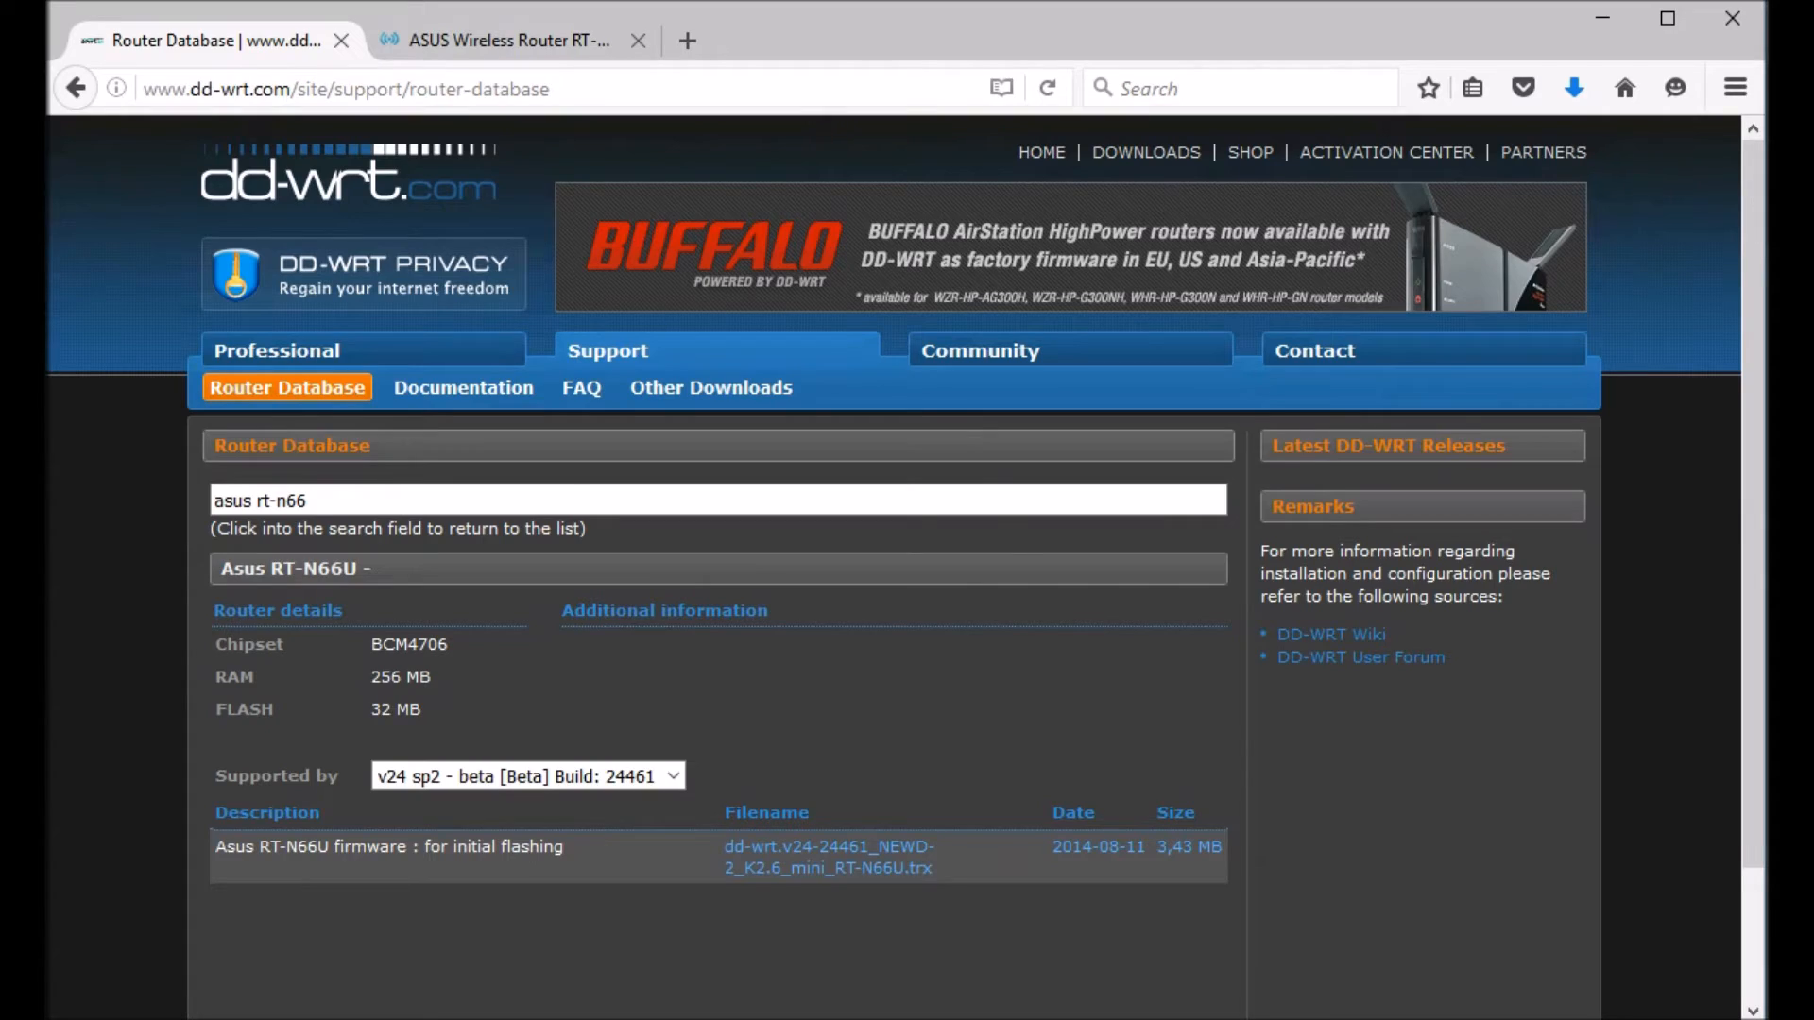
Browse the asus.com RT-N66U Driver & Tools page for the Firmware Restoration 2.0.0.0 utility.
click(810, 41)
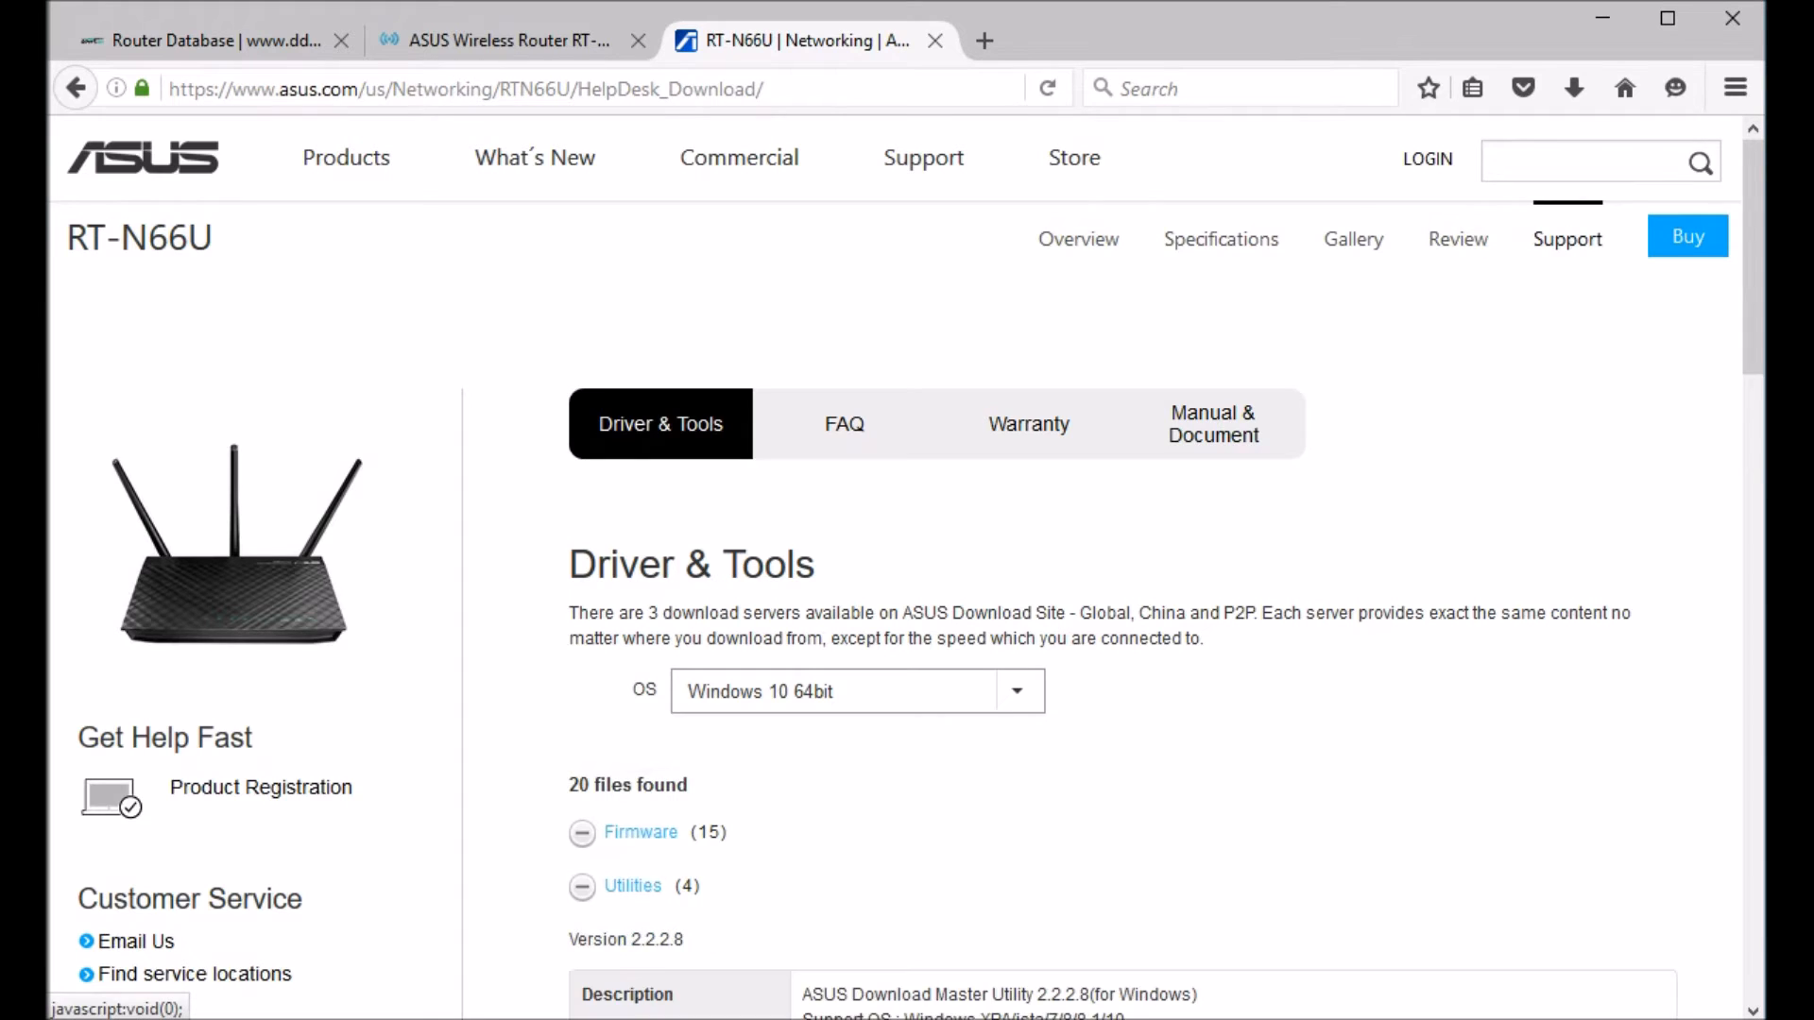
scroll(down, 3)
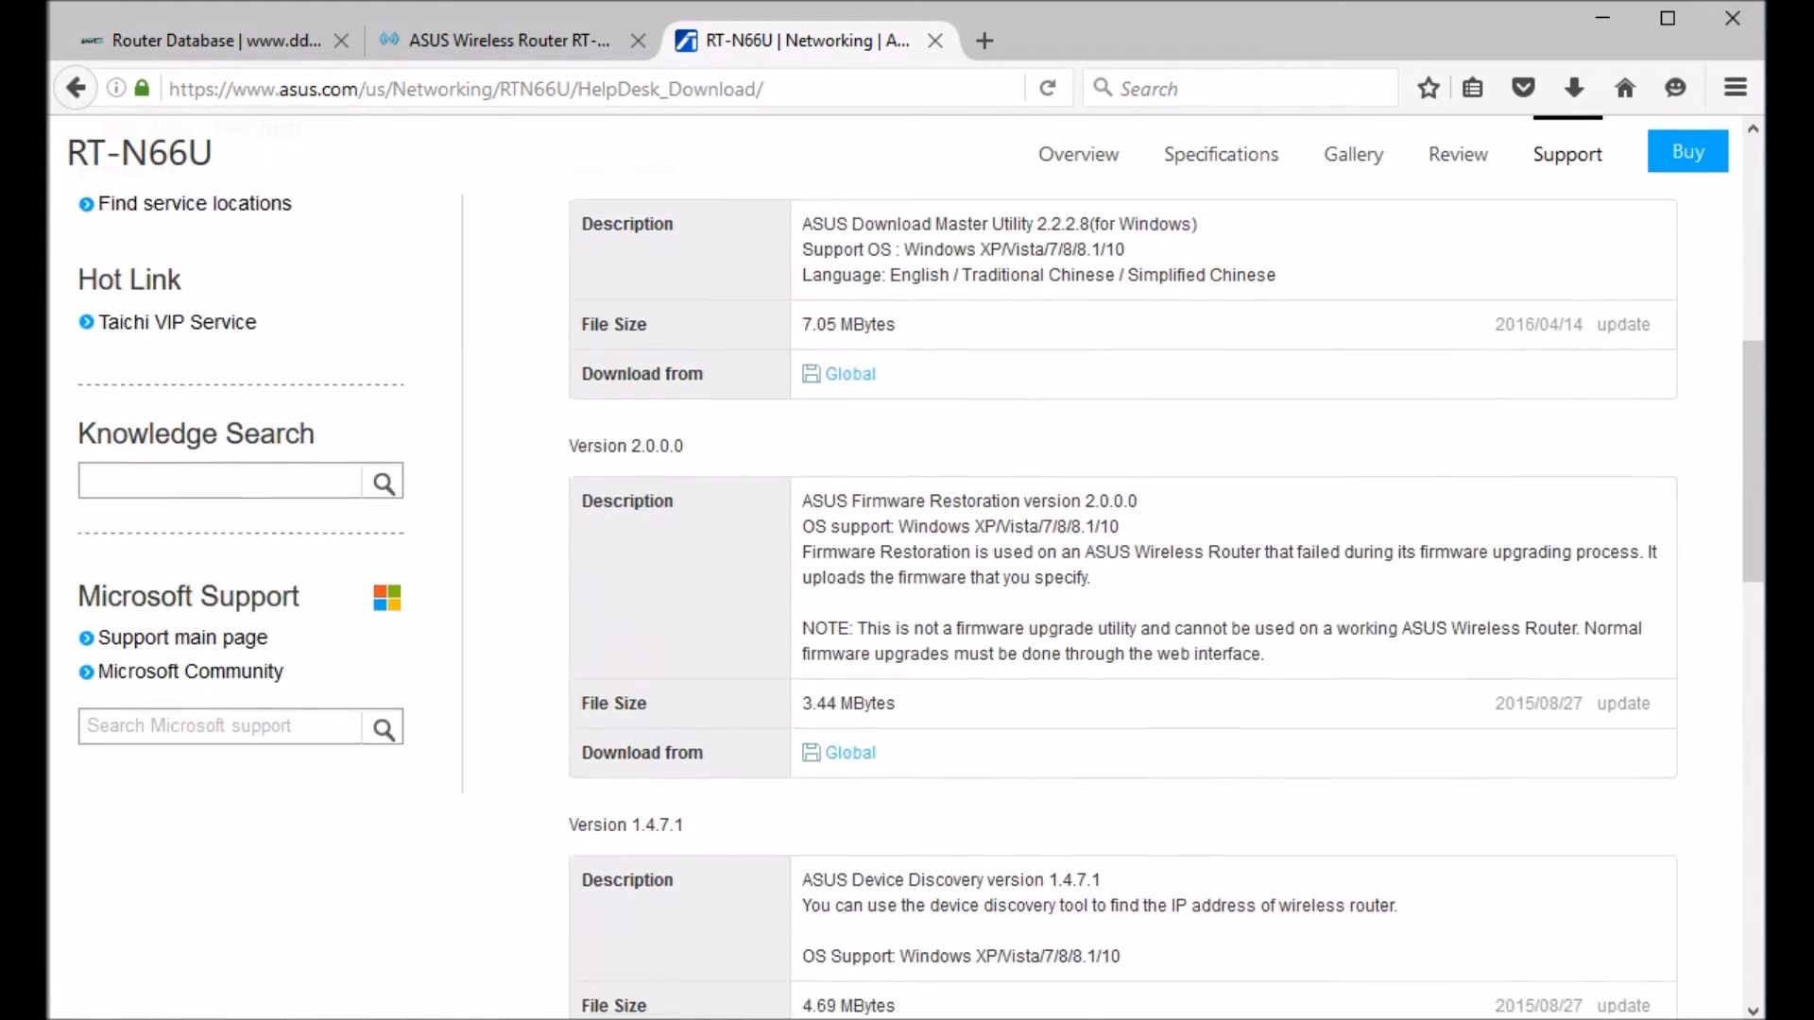
scroll(down, 3)
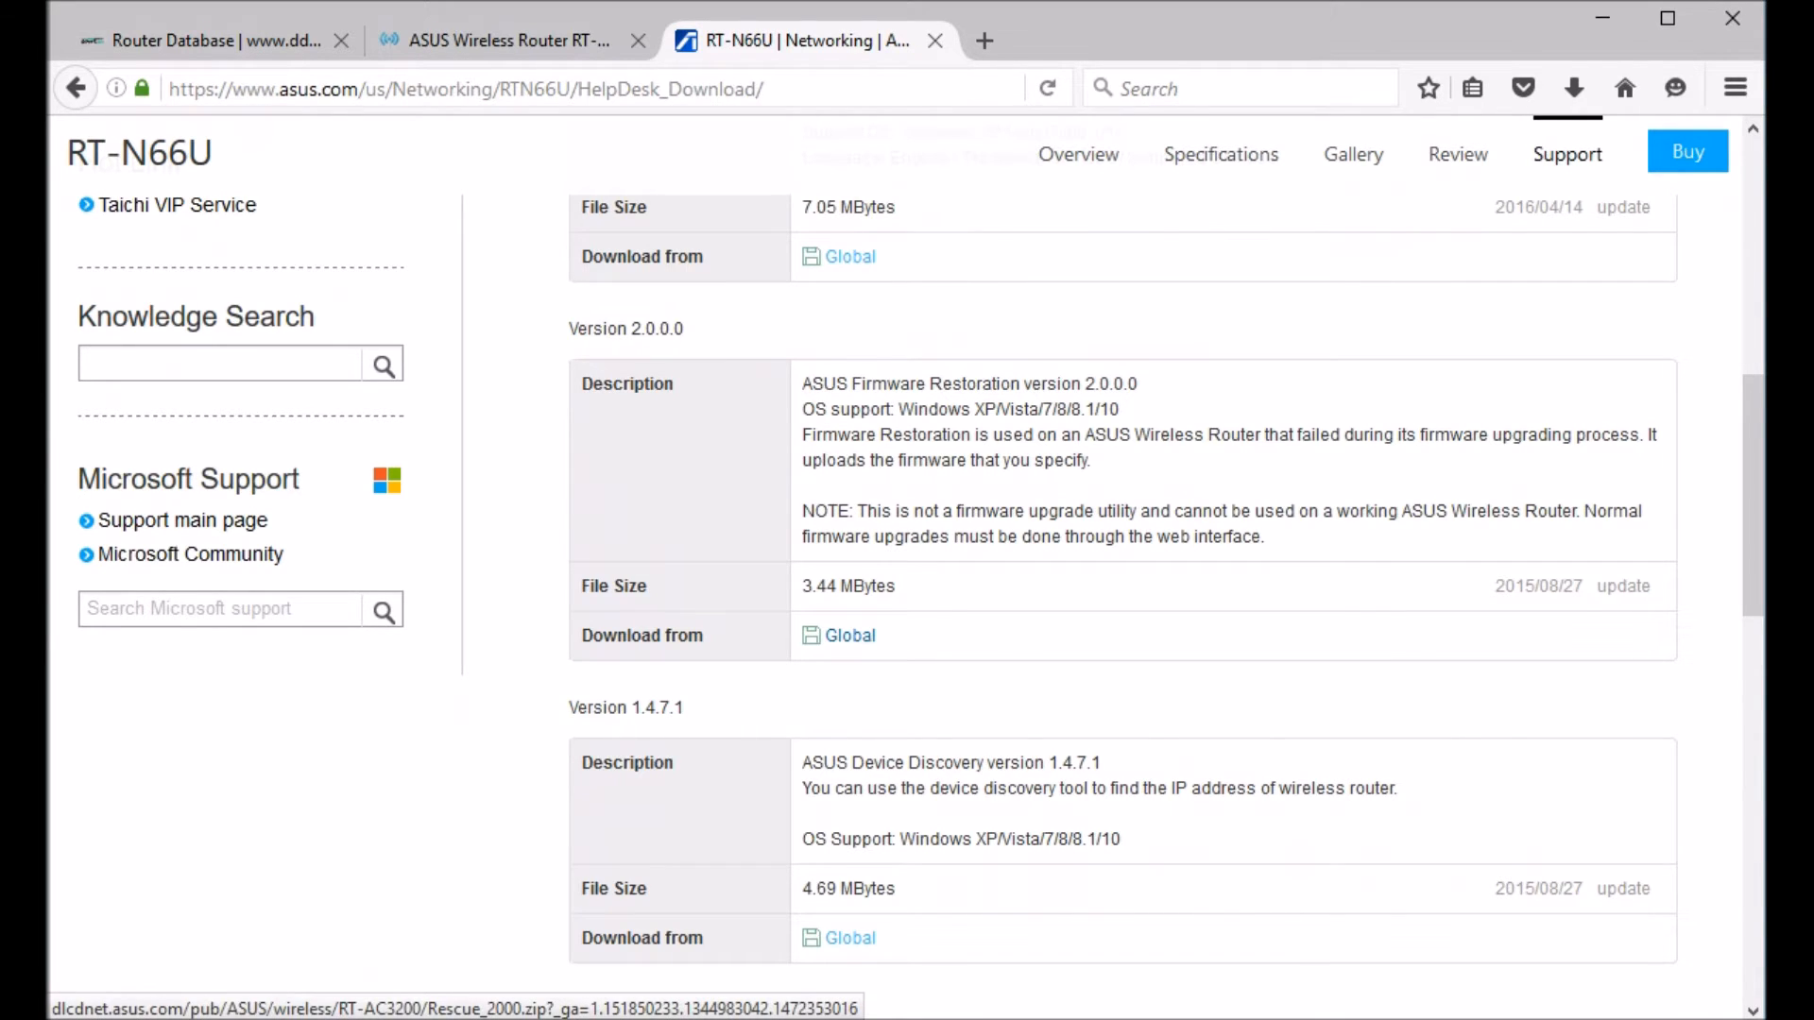
scroll(up, 3)
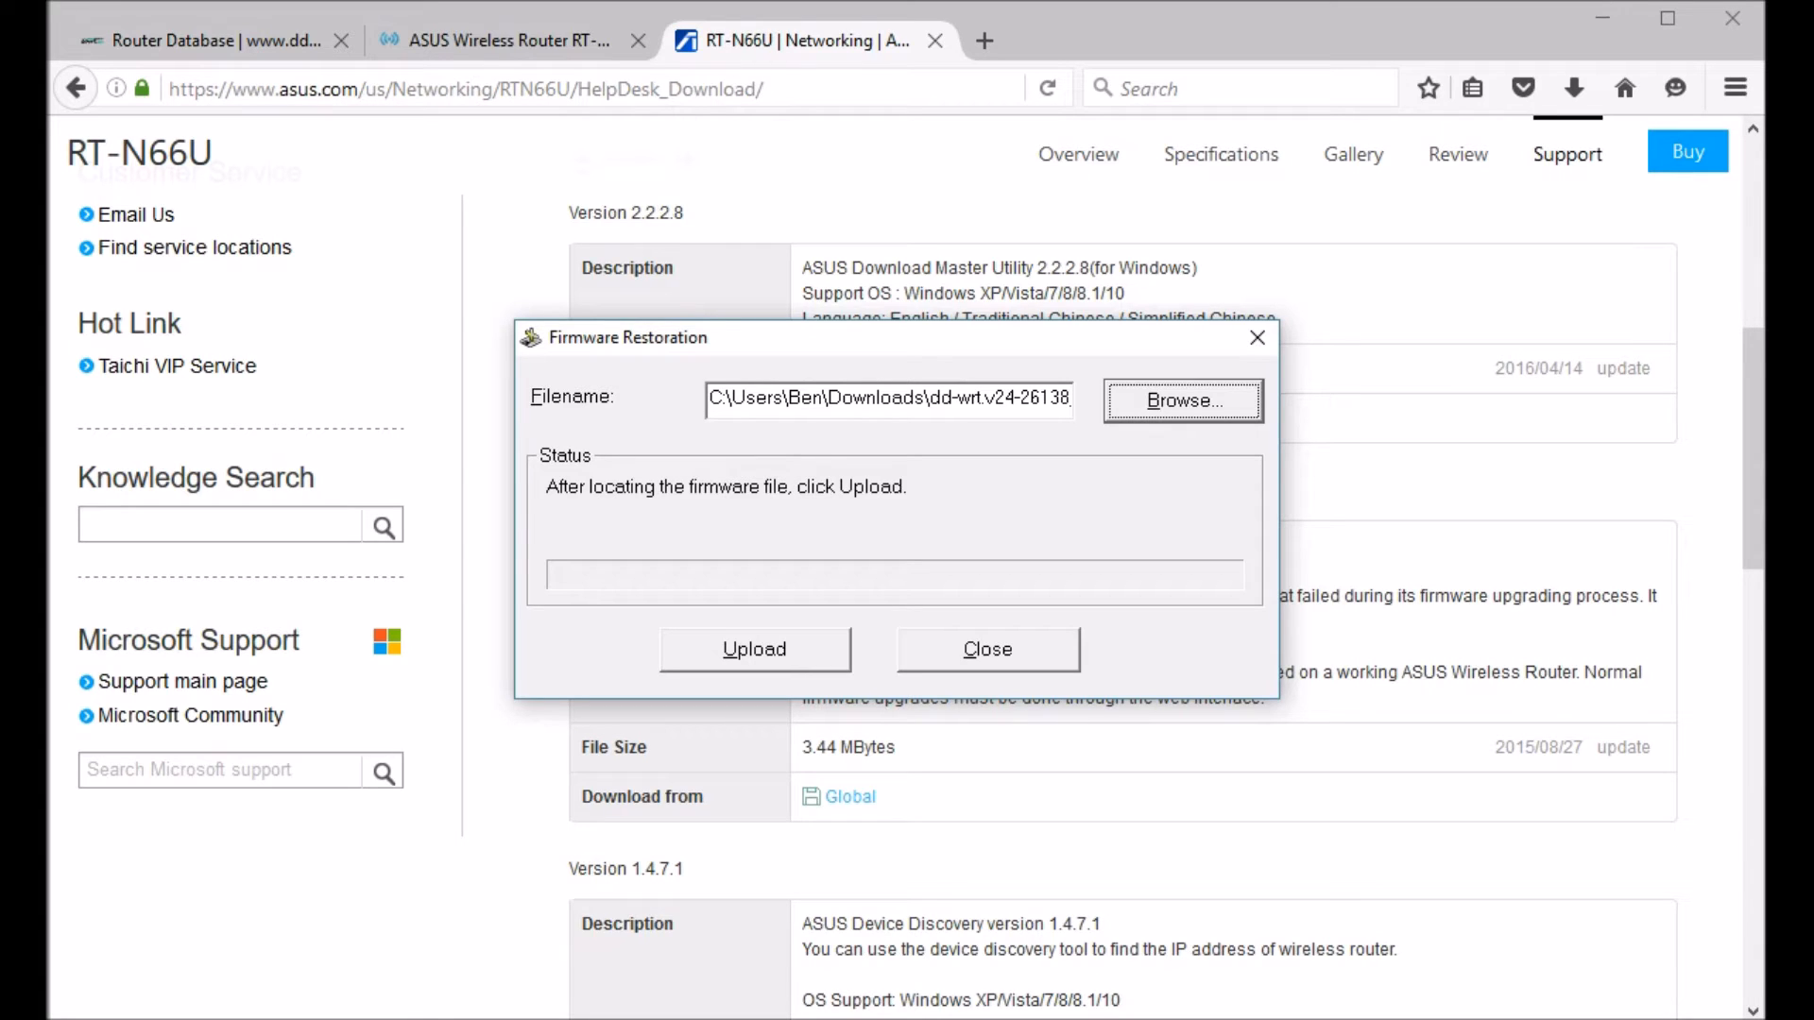
Upload the selected DD-WRT .trx file to the router in Firmware Restoration.
click(754, 648)
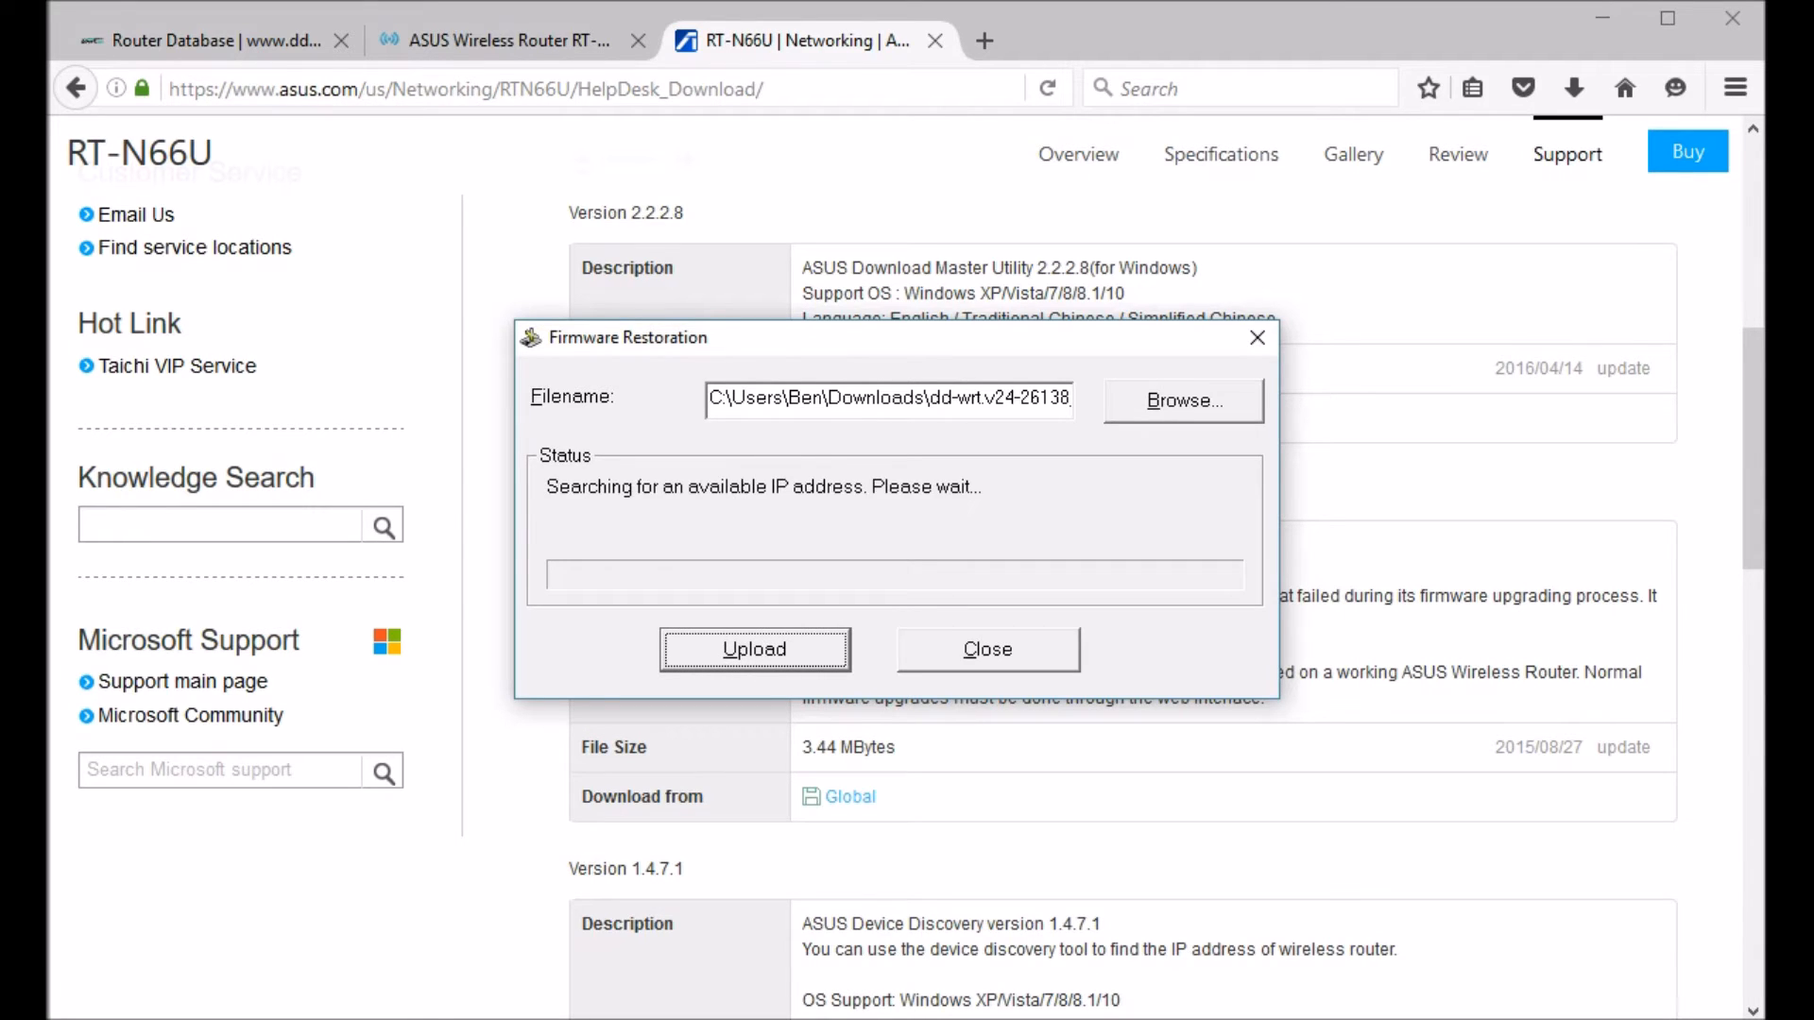
click(753, 649)
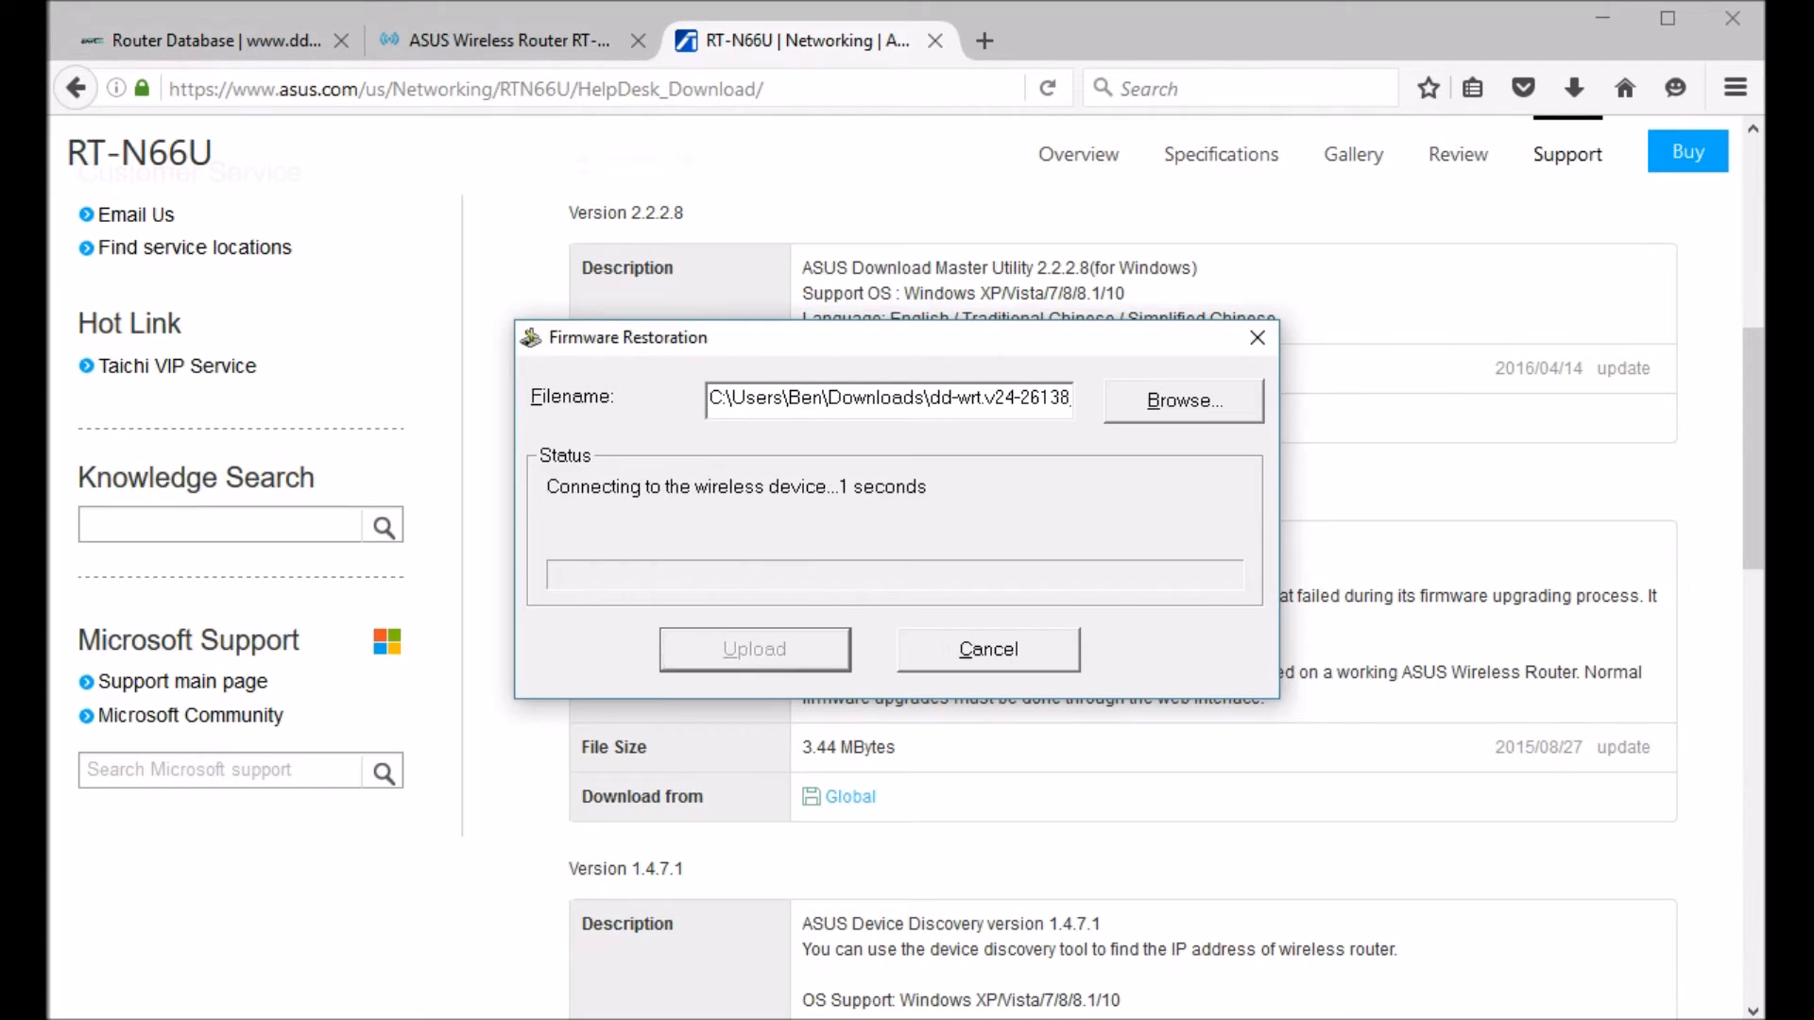